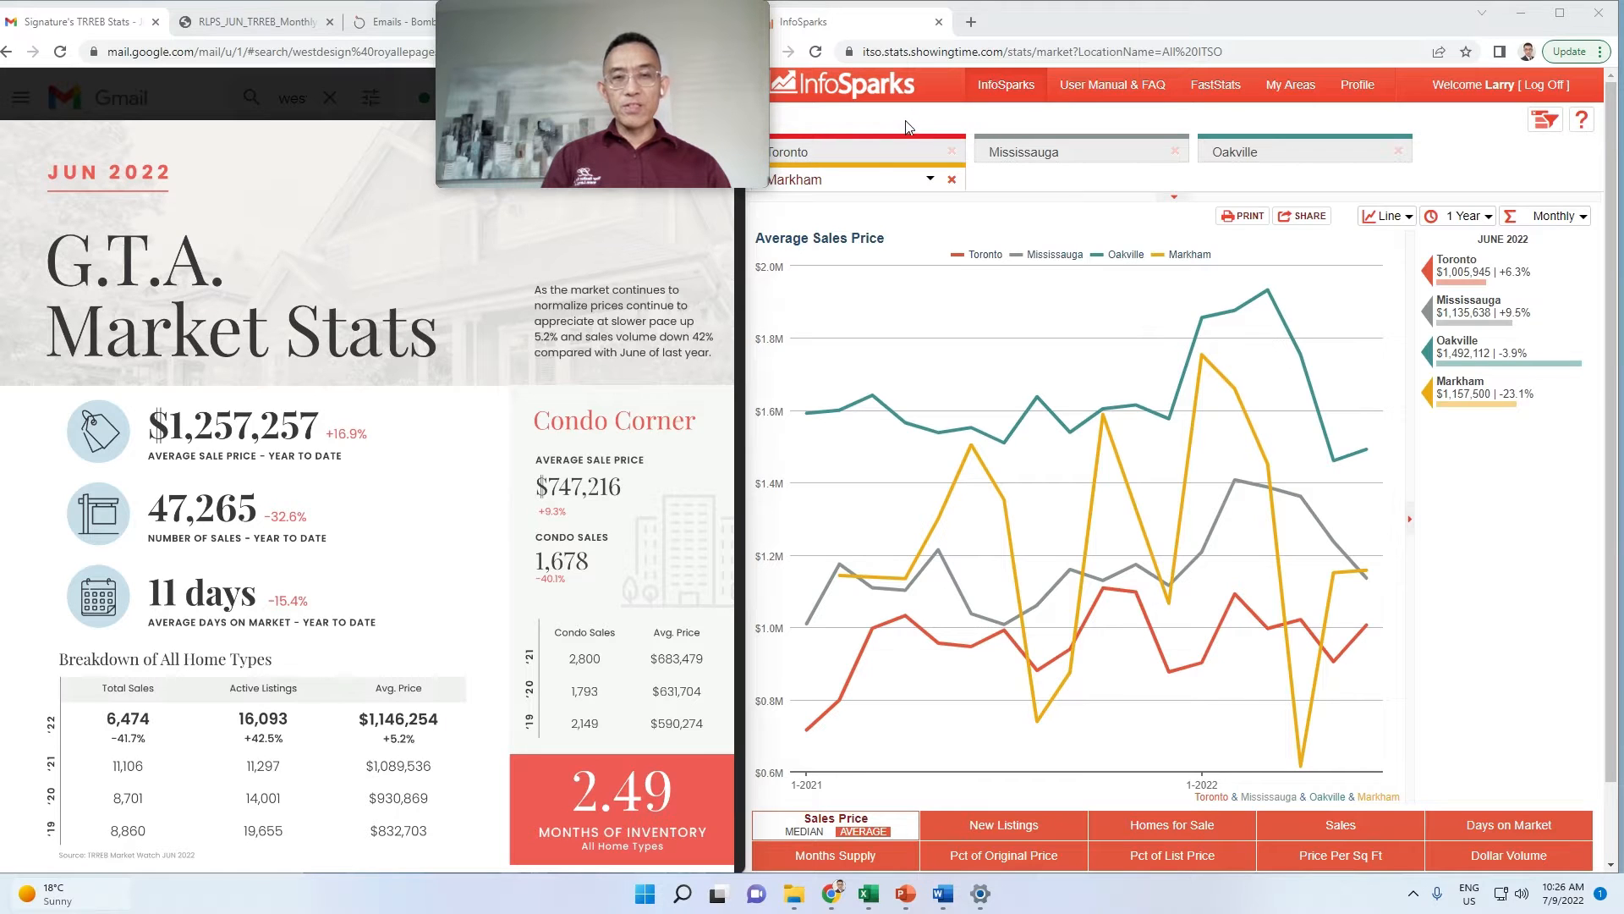
pyautogui.moveTo(1124, 153)
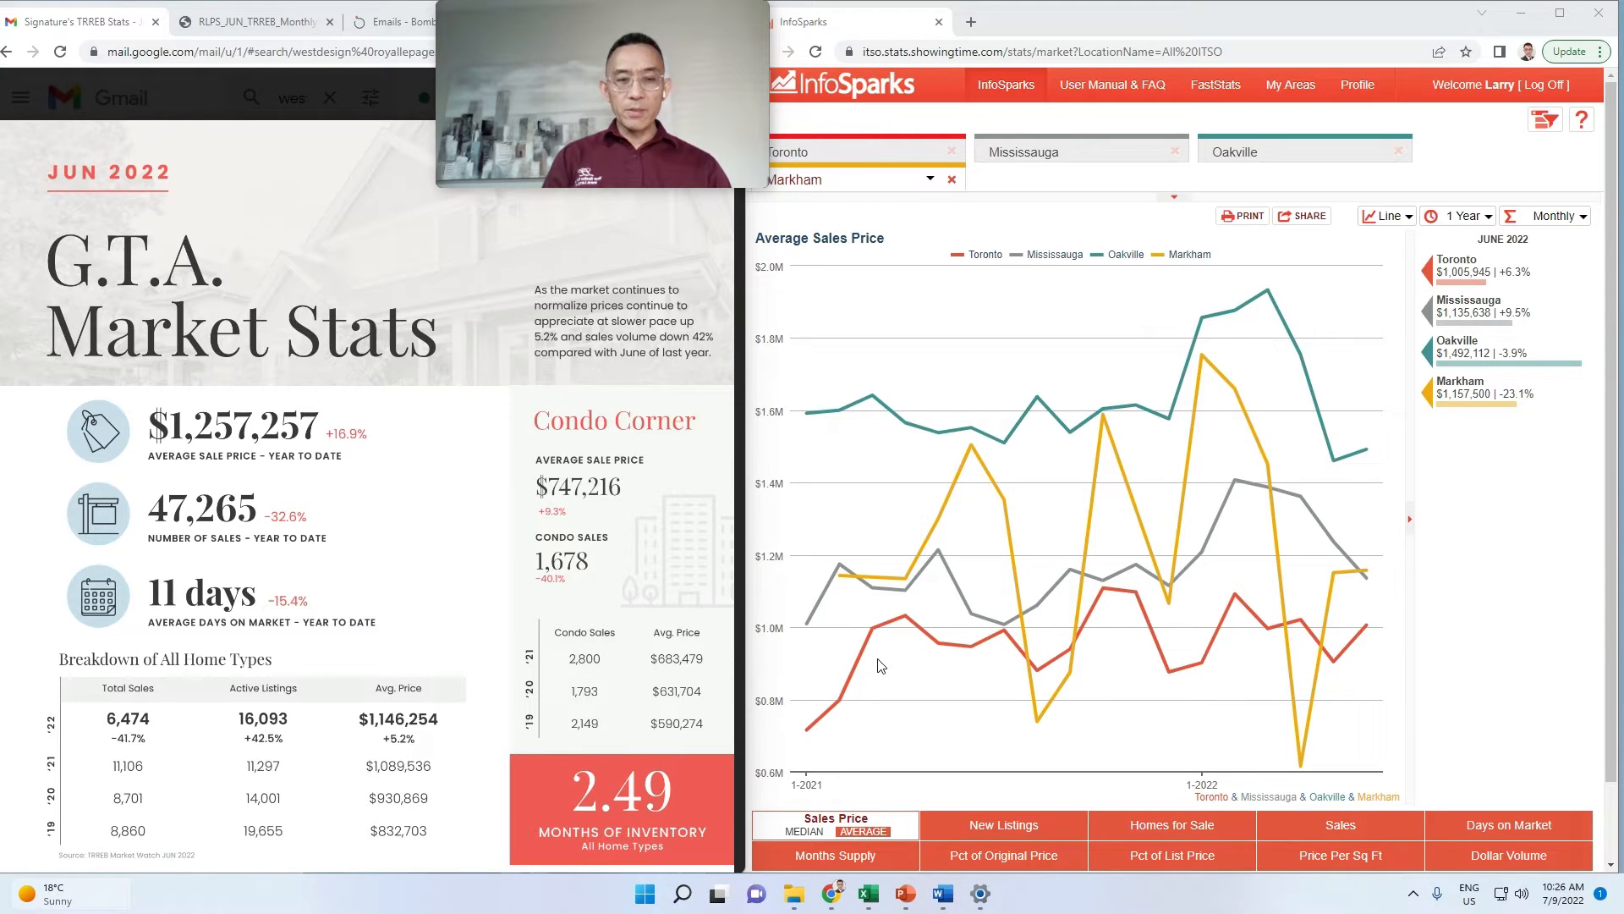
pyautogui.moveTo(1134, 587)
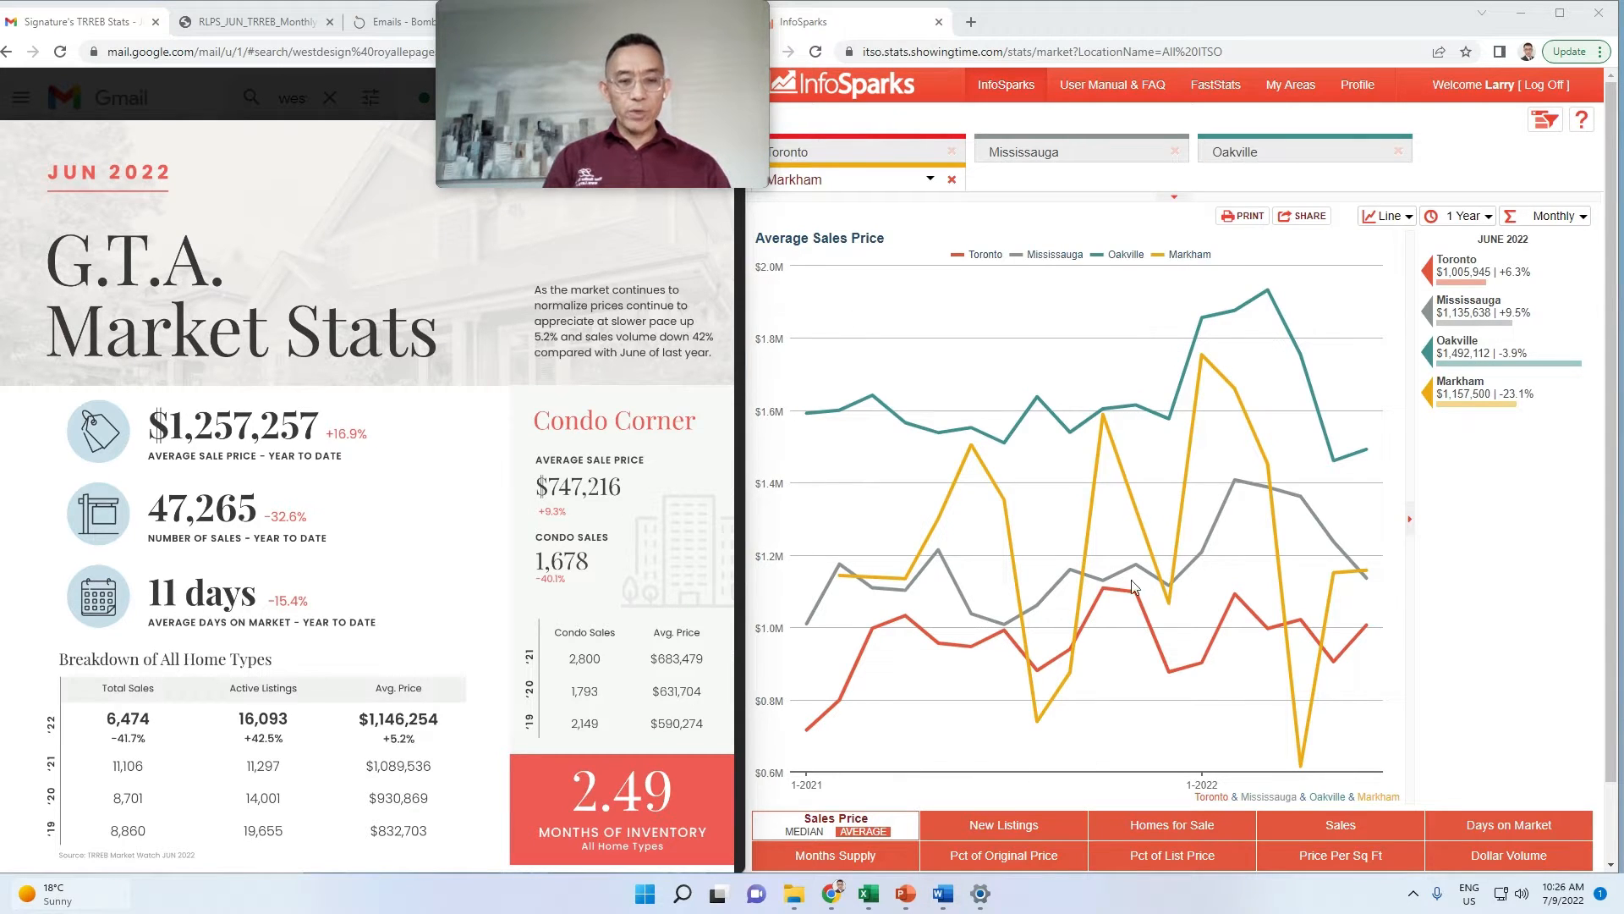
pyautogui.moveTo(902, 702)
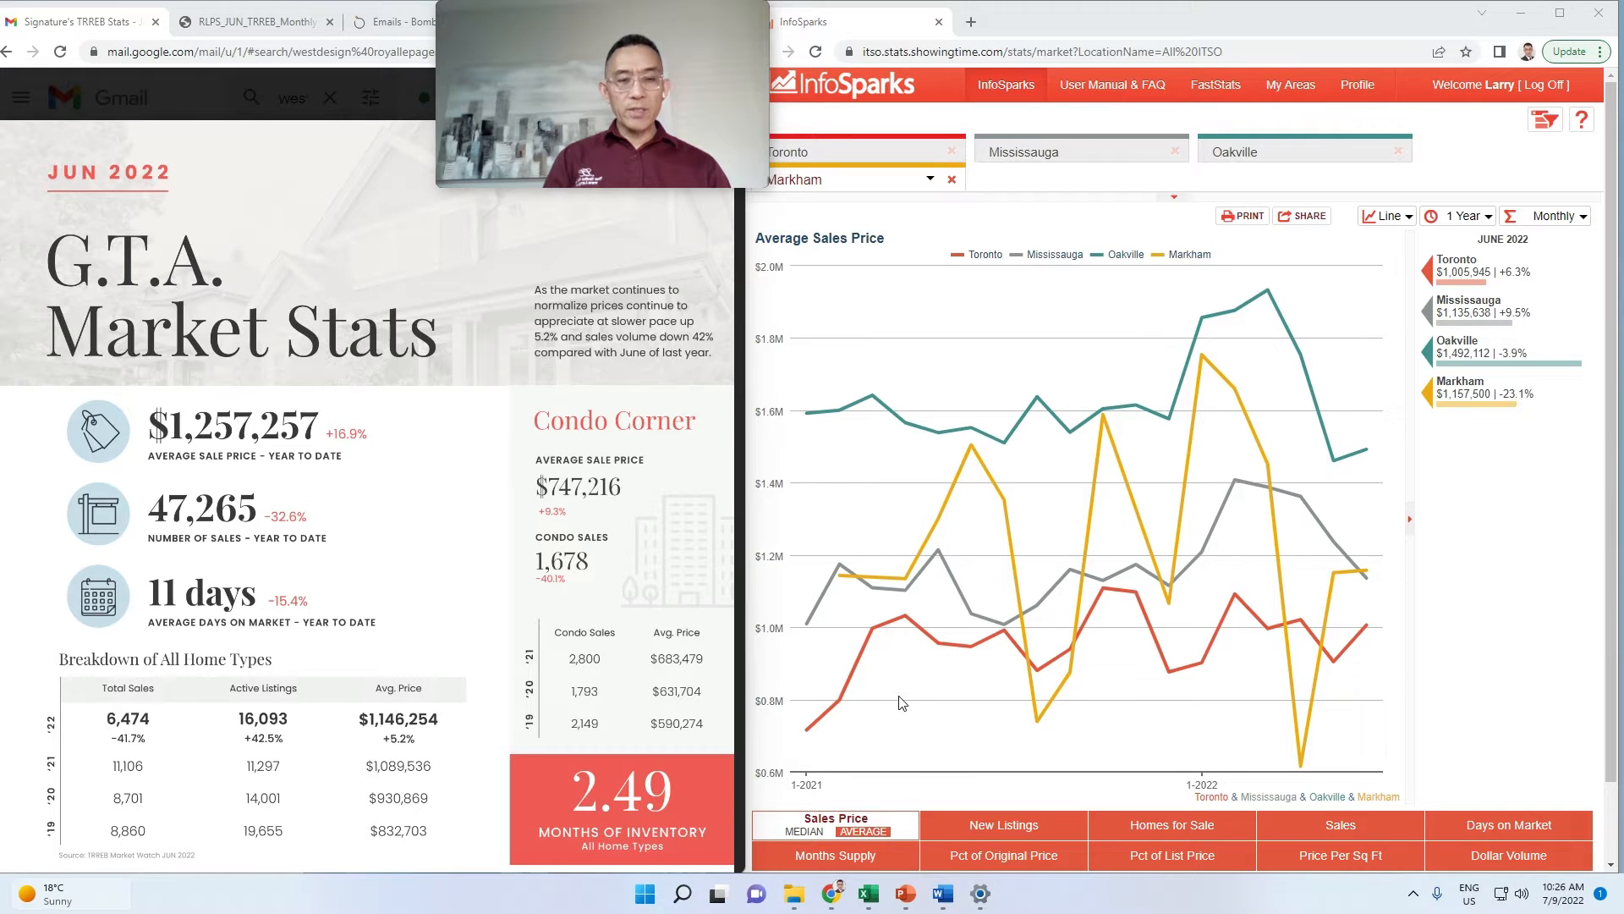
pyautogui.moveTo(1317, 546)
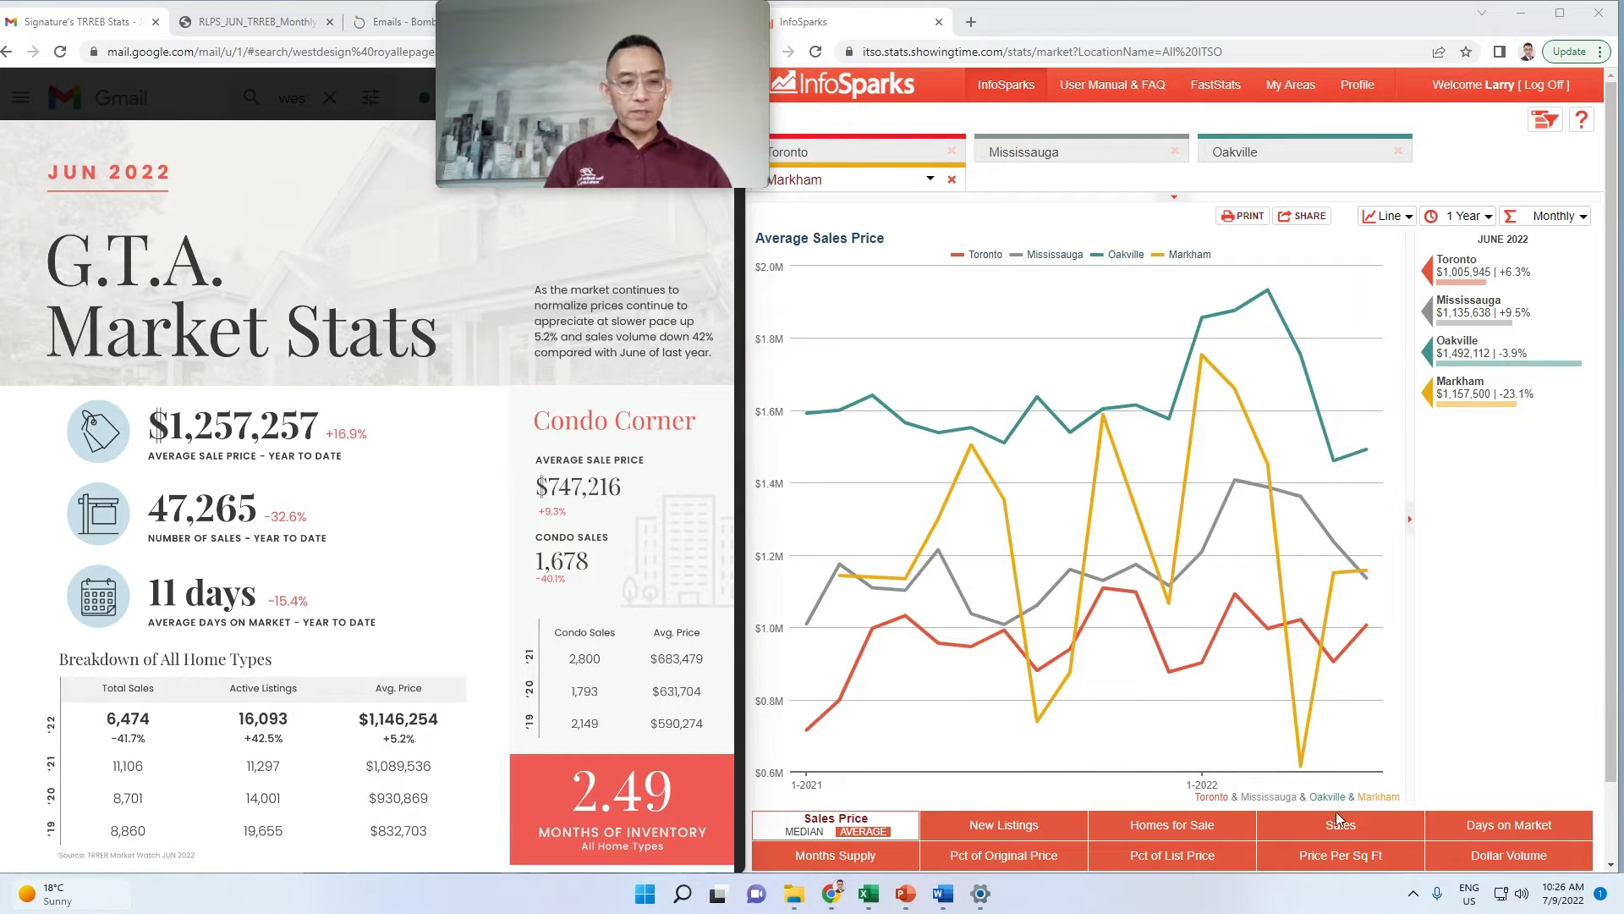
# Step: Switch the InfoSparks chart from average price to number of sales for the four cities
pyautogui.click(1340, 825)
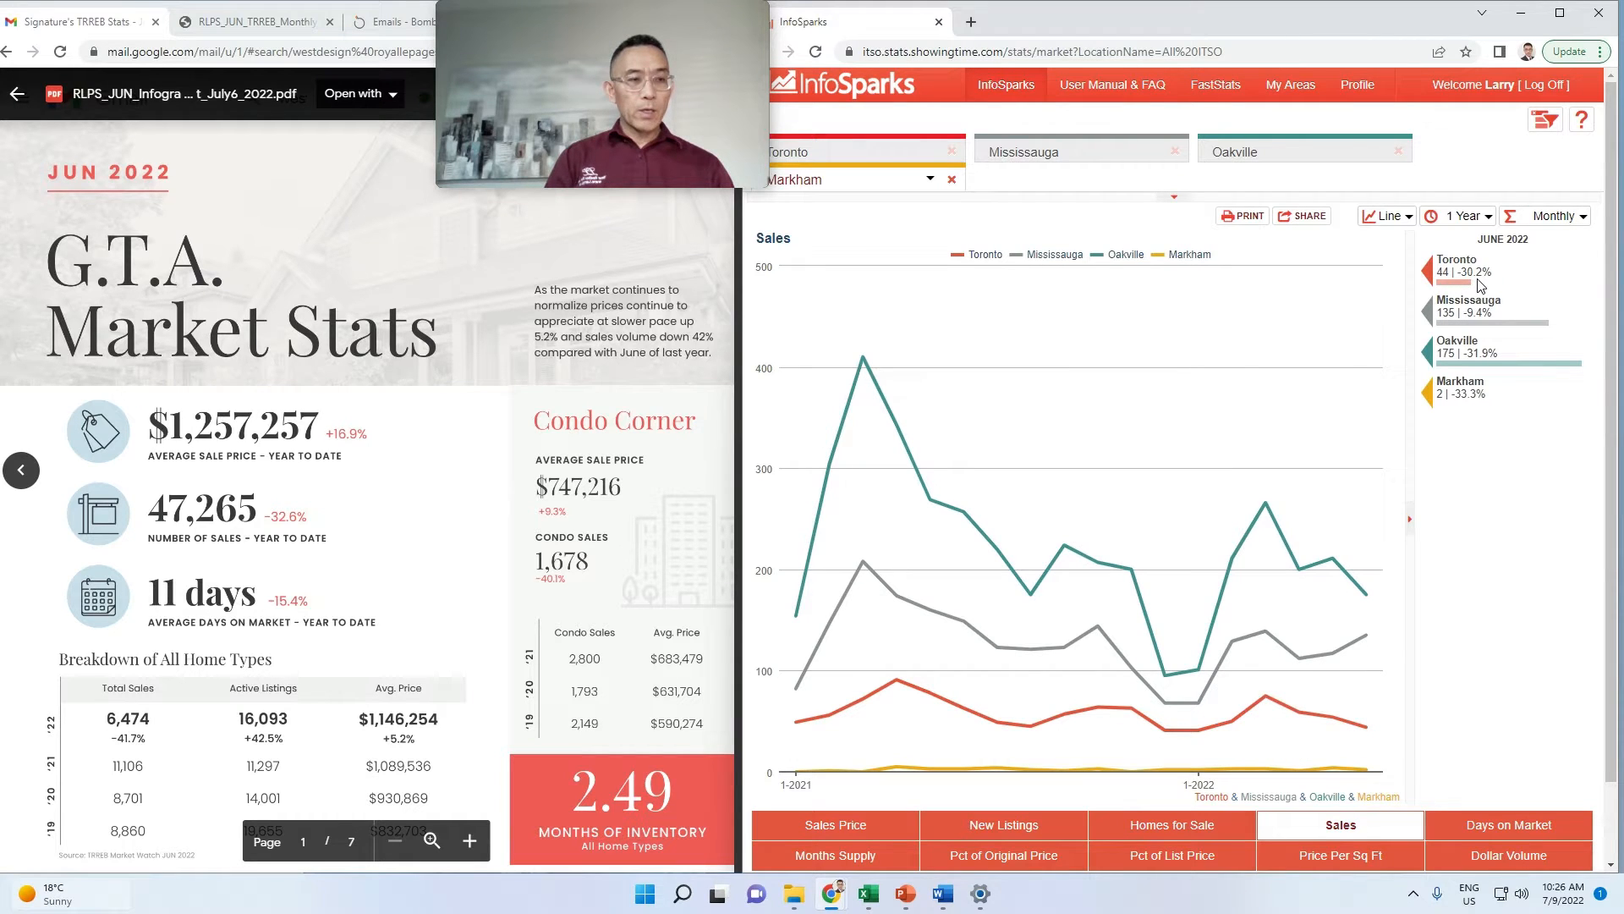
pyautogui.moveTo(1476, 336)
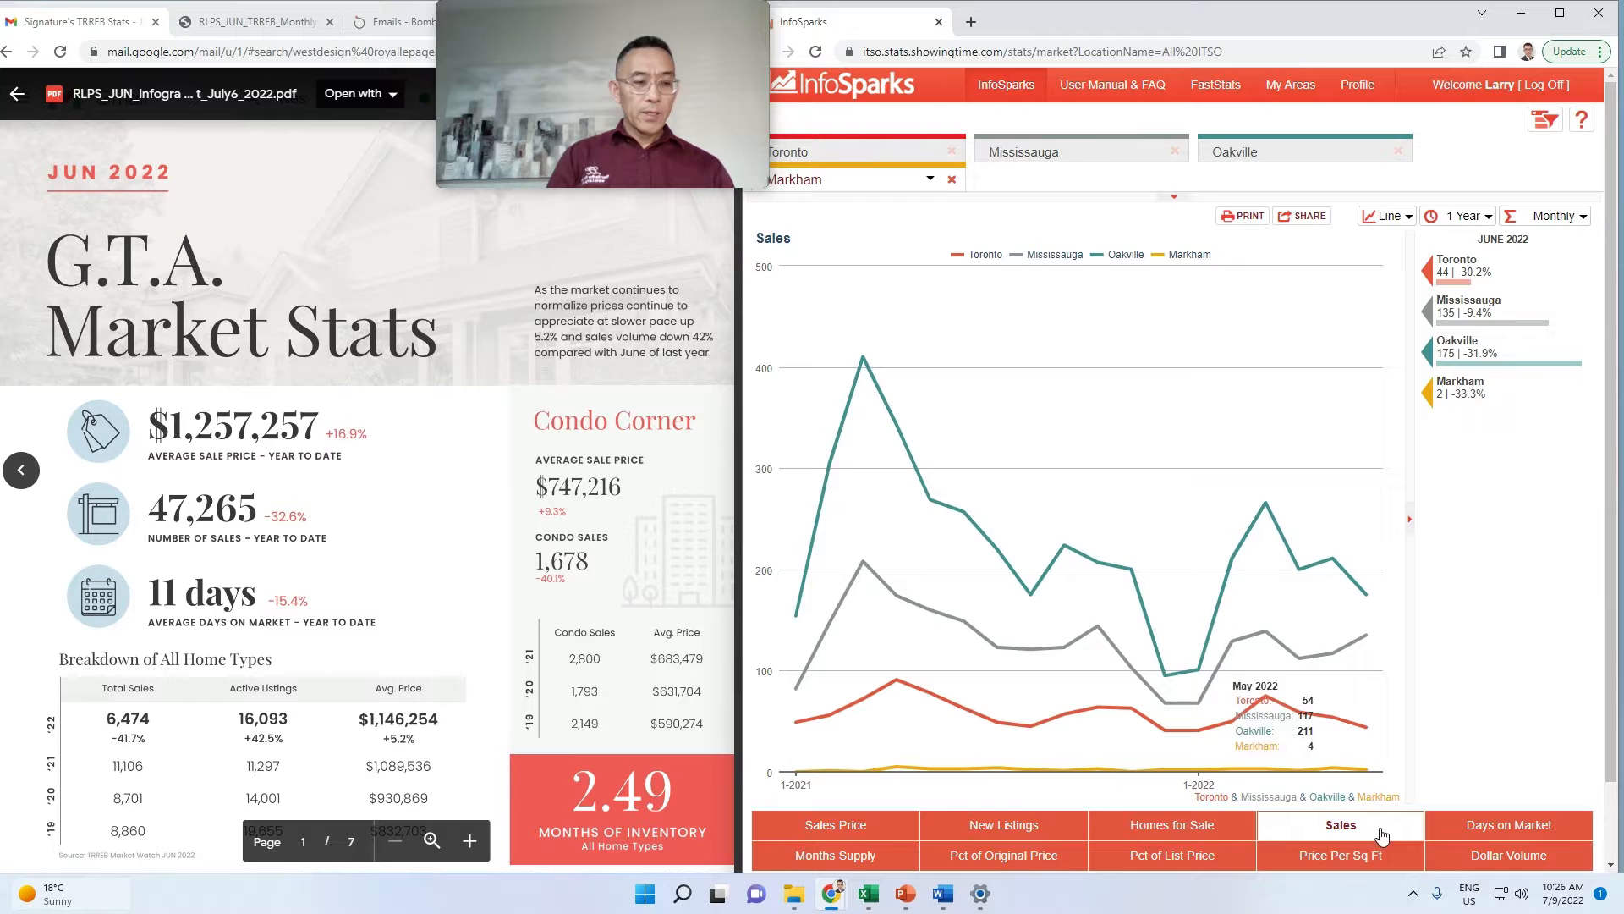
# Step: Switch the chart to Months Supply, showing Toronto 2.5, Oakville 2.1, Mississauga 1.9, Markham 1.6
pyautogui.click(835, 855)
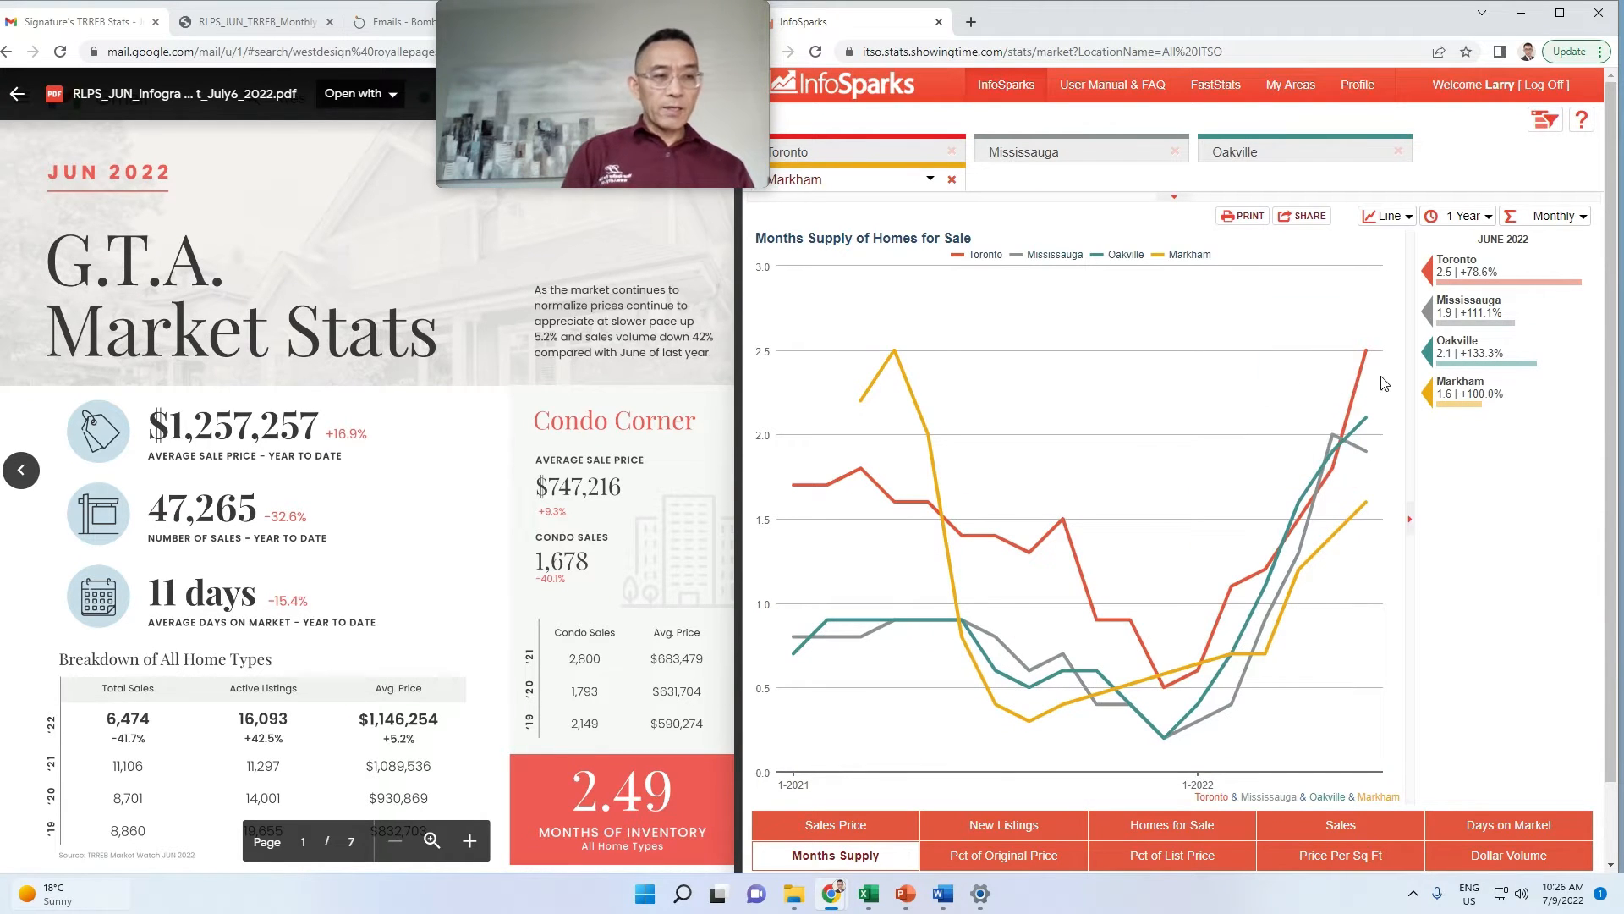
pyautogui.moveTo(1235, 662)
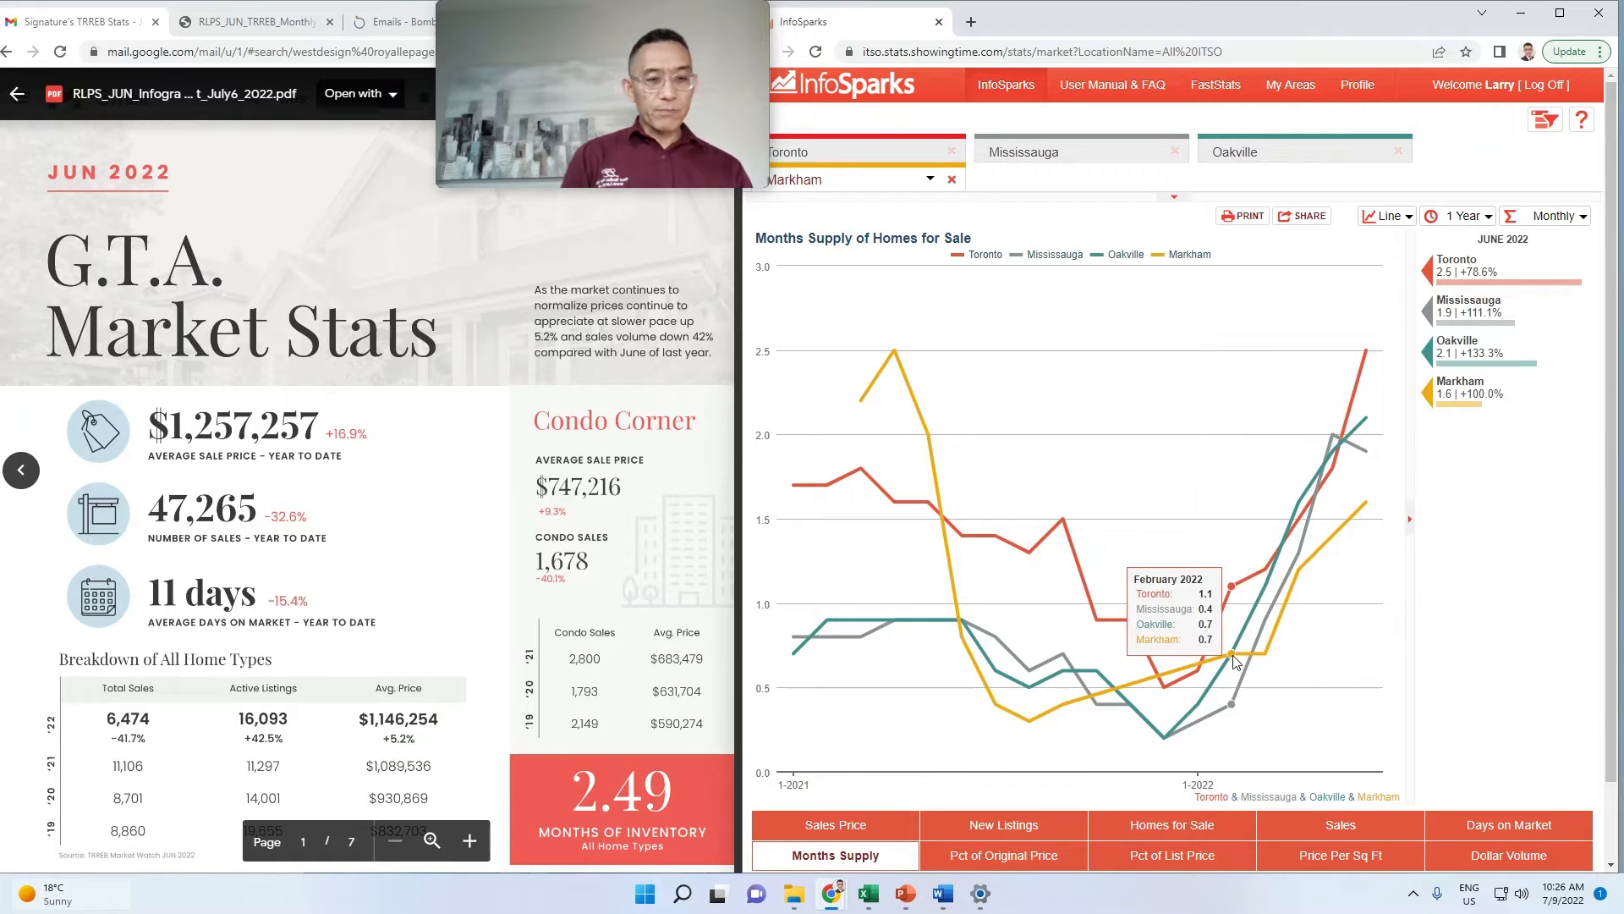
pyautogui.moveTo(1220, 685)
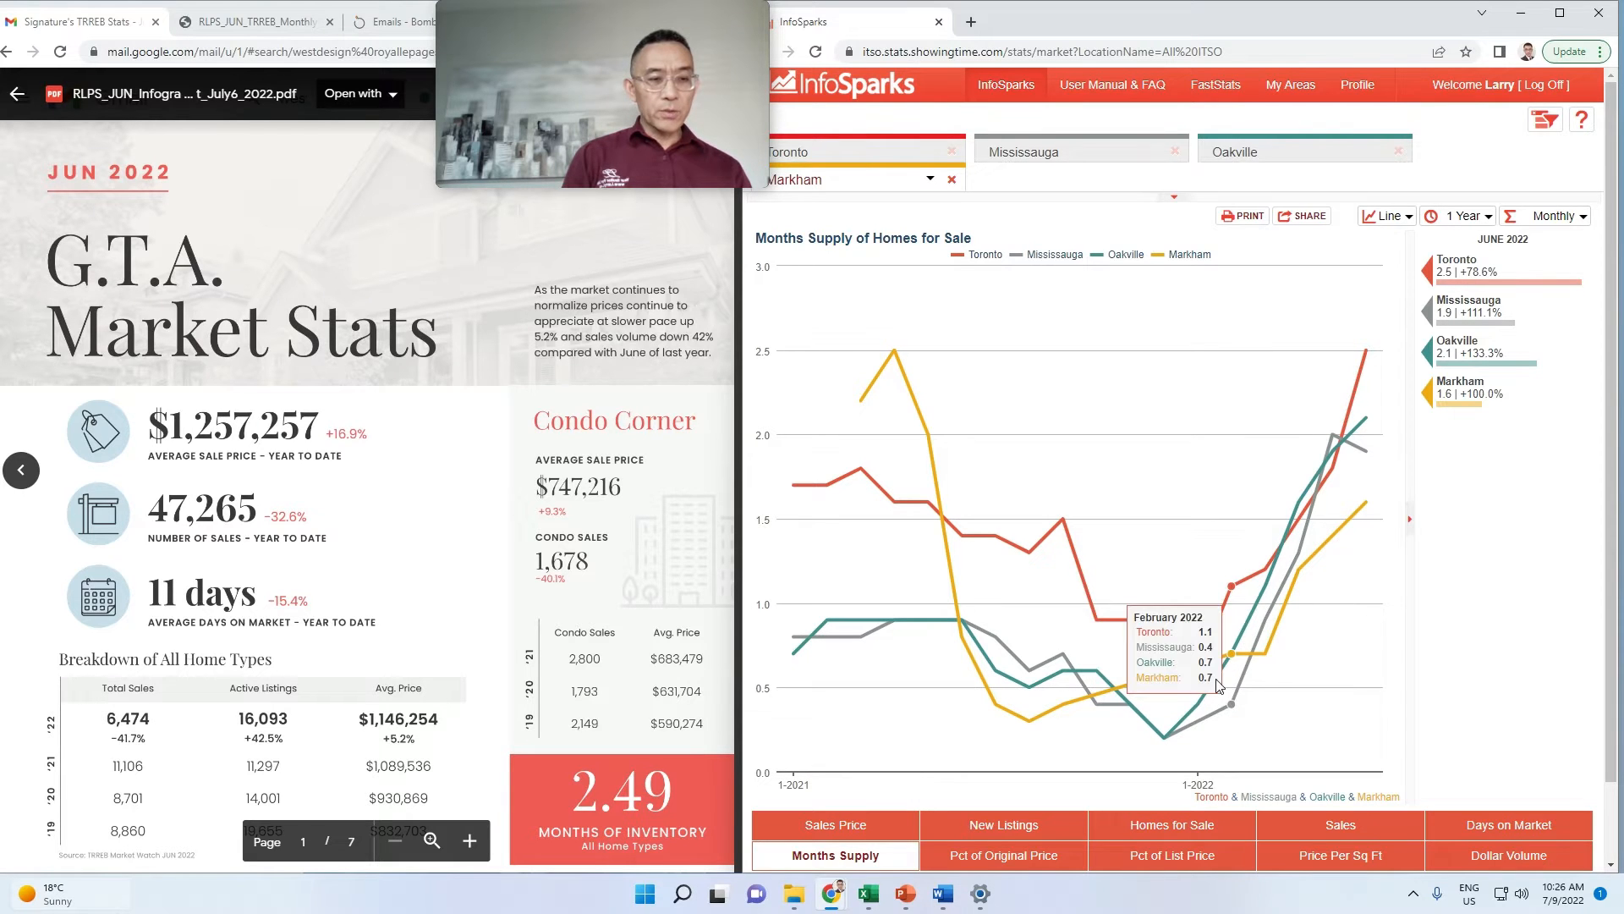
pyautogui.moveTo(1346, 455)
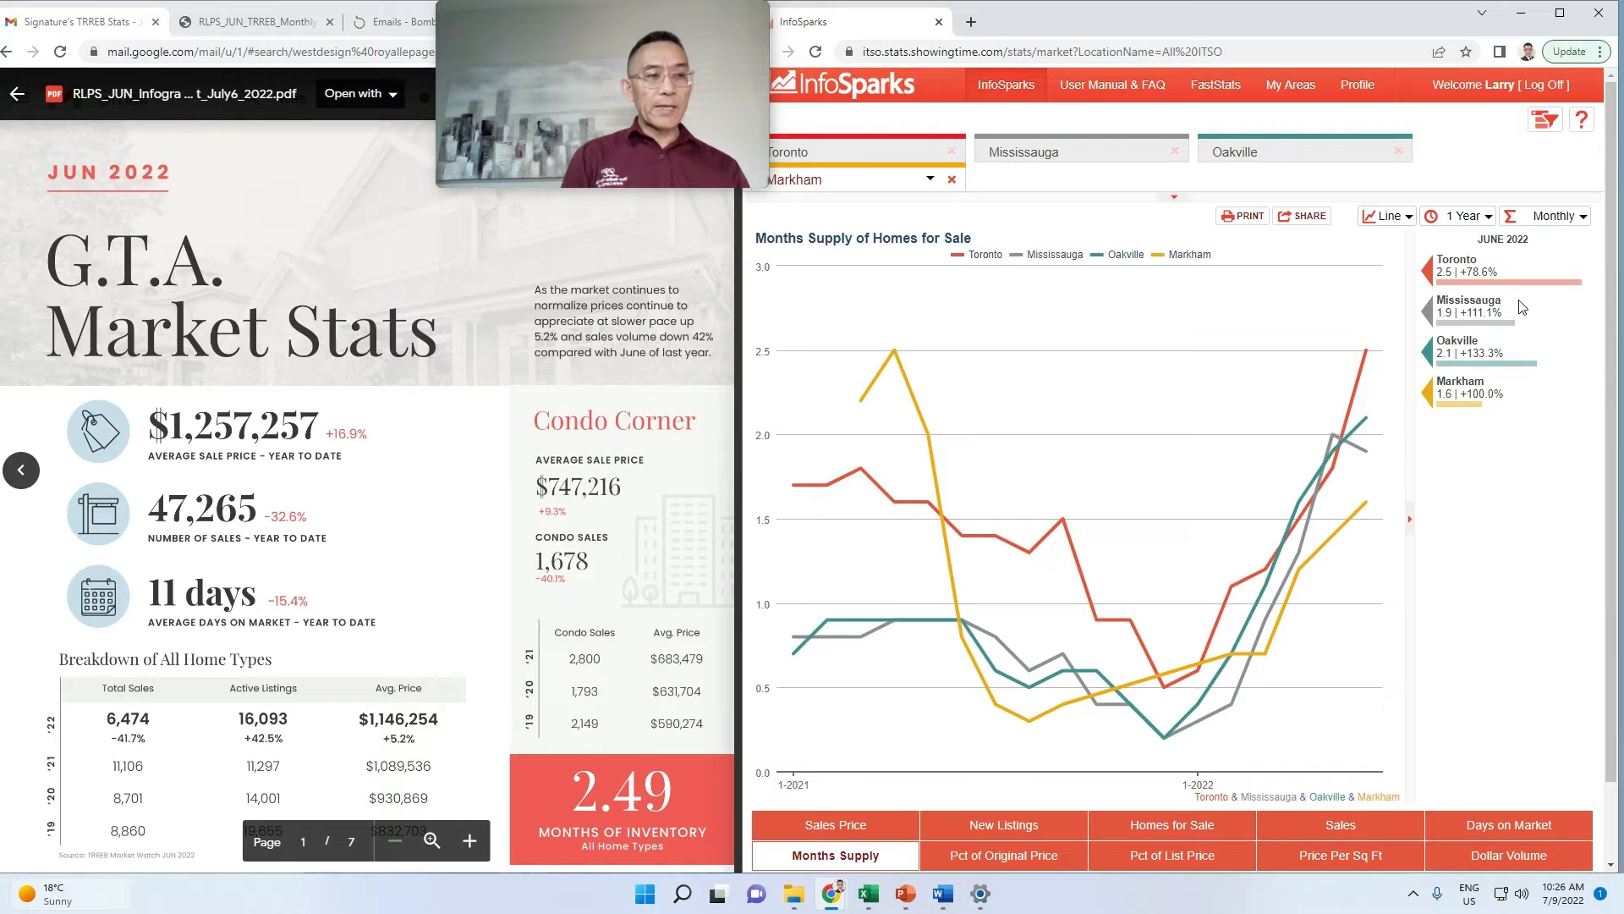
pyautogui.moveTo(1513, 316)
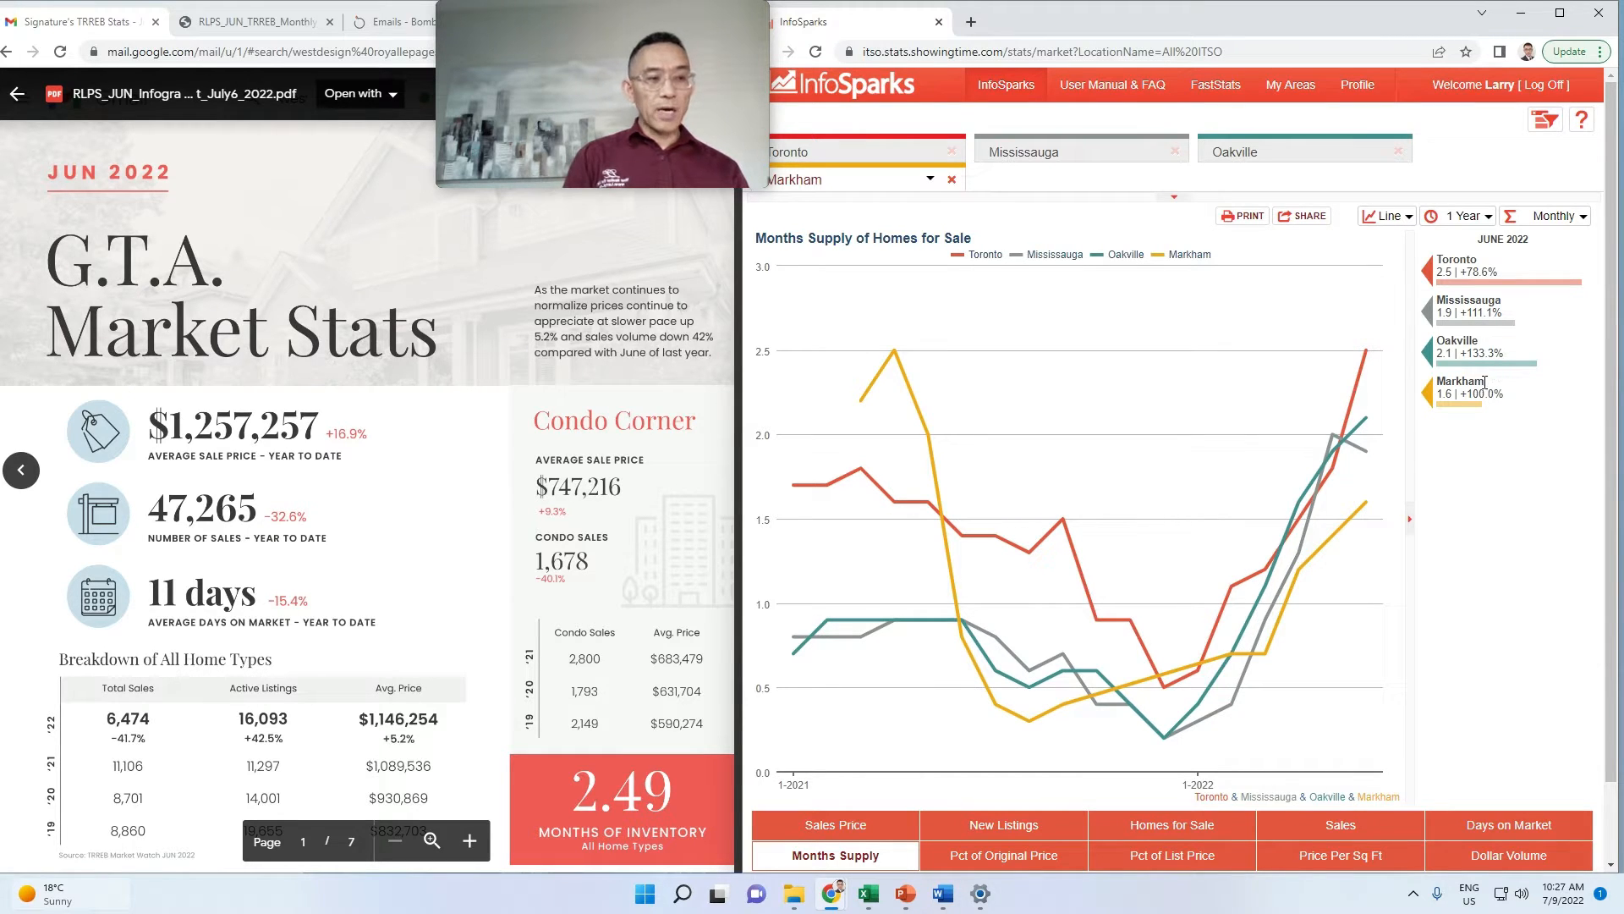
pyautogui.moveTo(1505, 402)
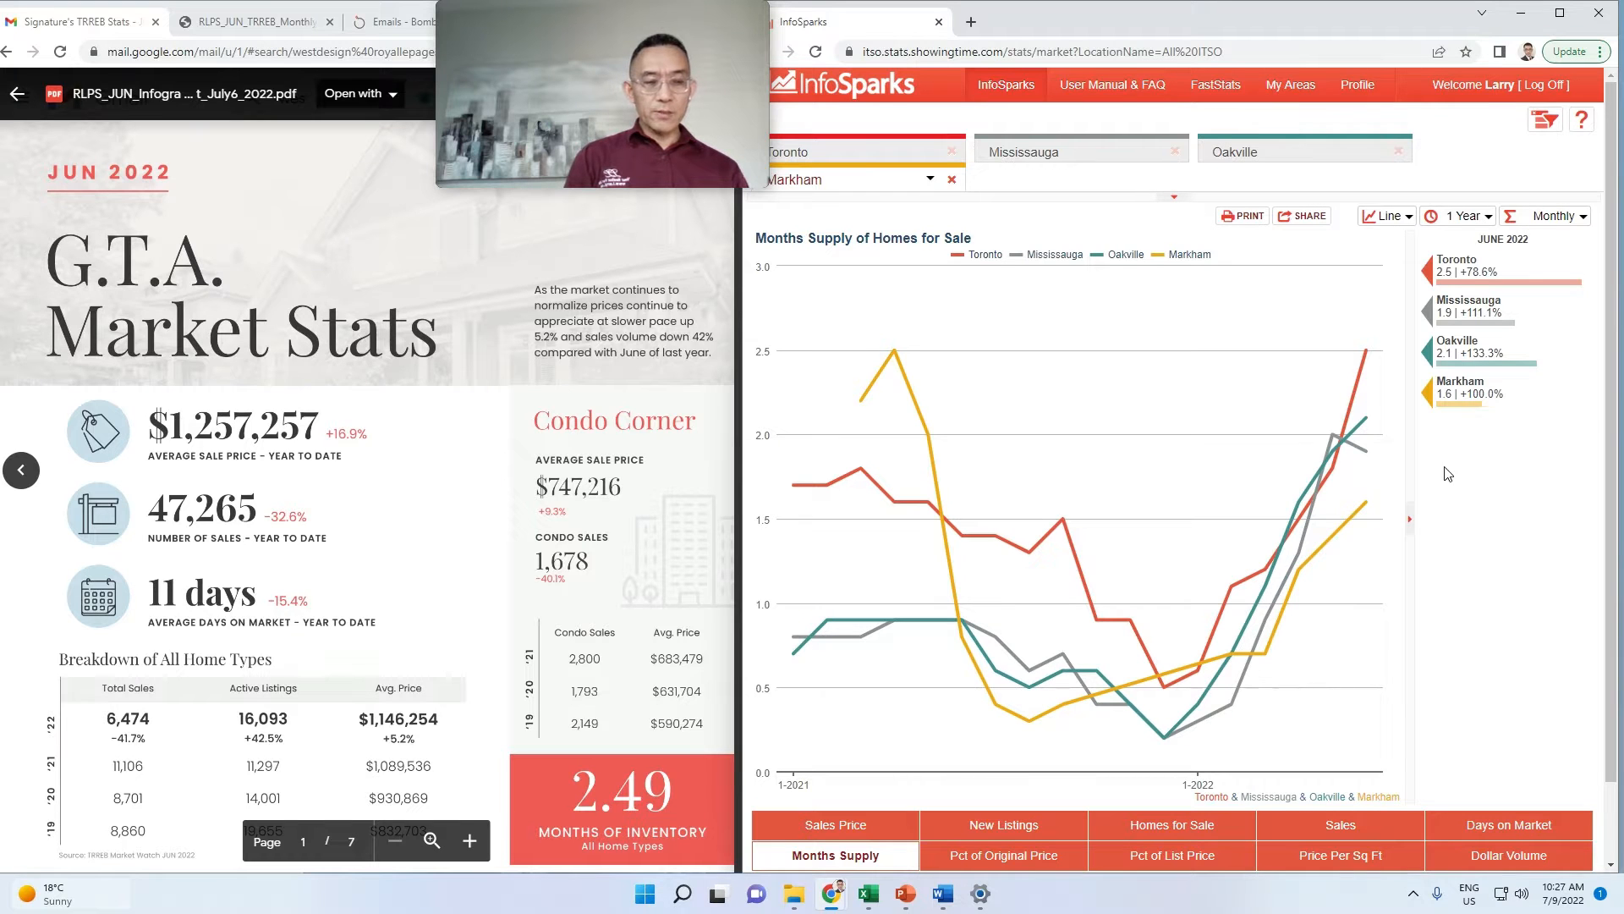
pyautogui.click(835, 824)
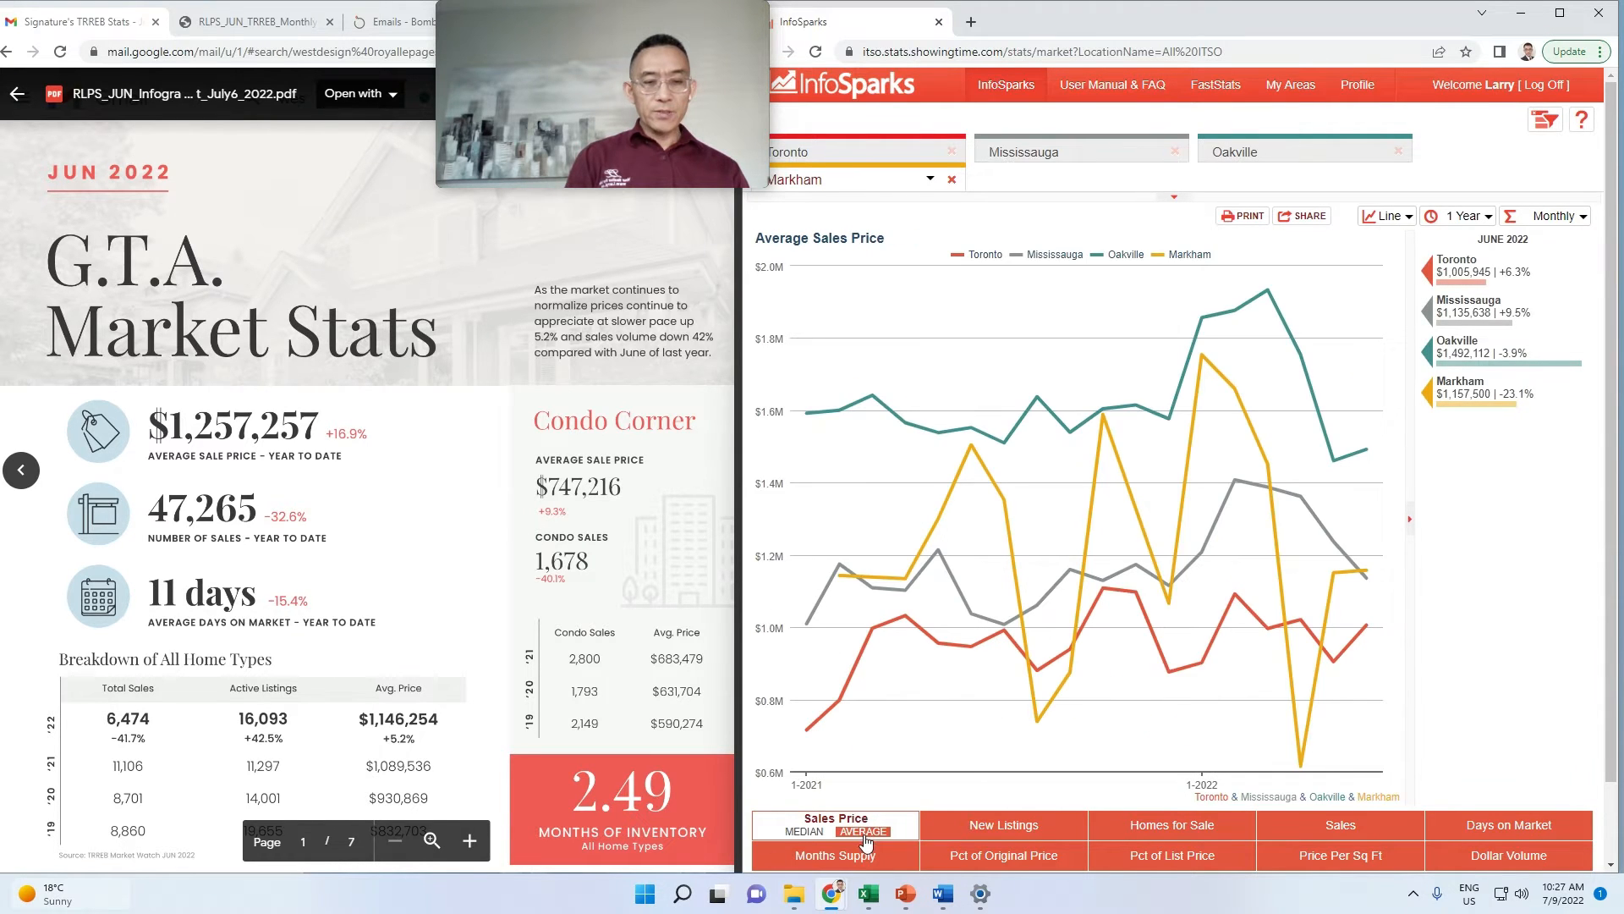
pyautogui.moveTo(1266, 292)
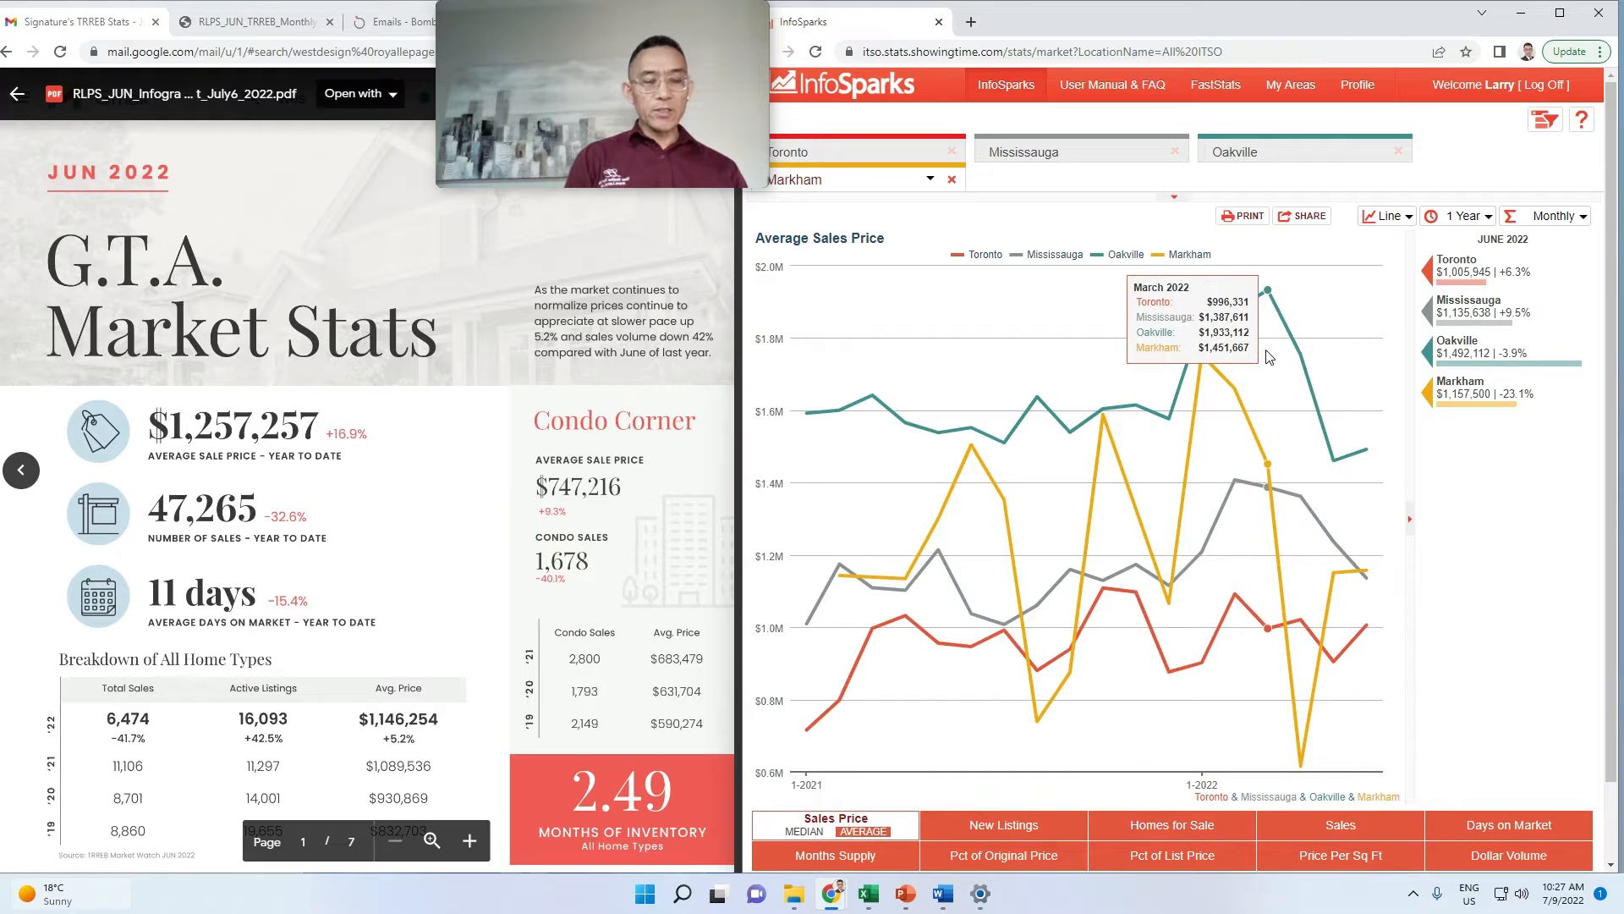
pyautogui.moveTo(1294, 432)
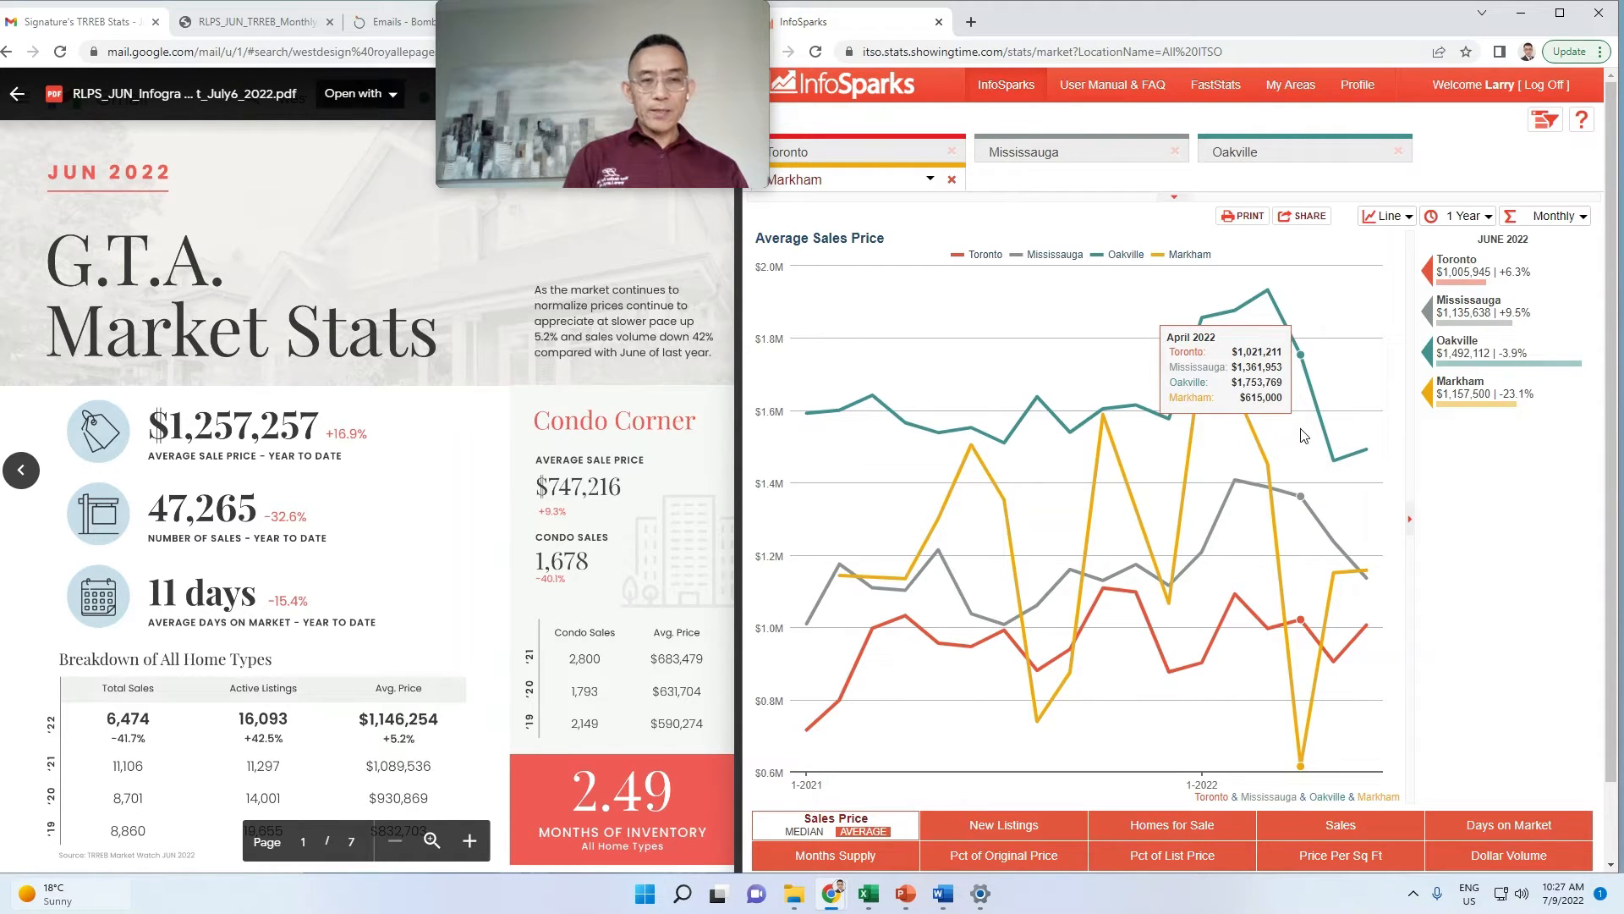
pyautogui.moveTo(1340, 473)
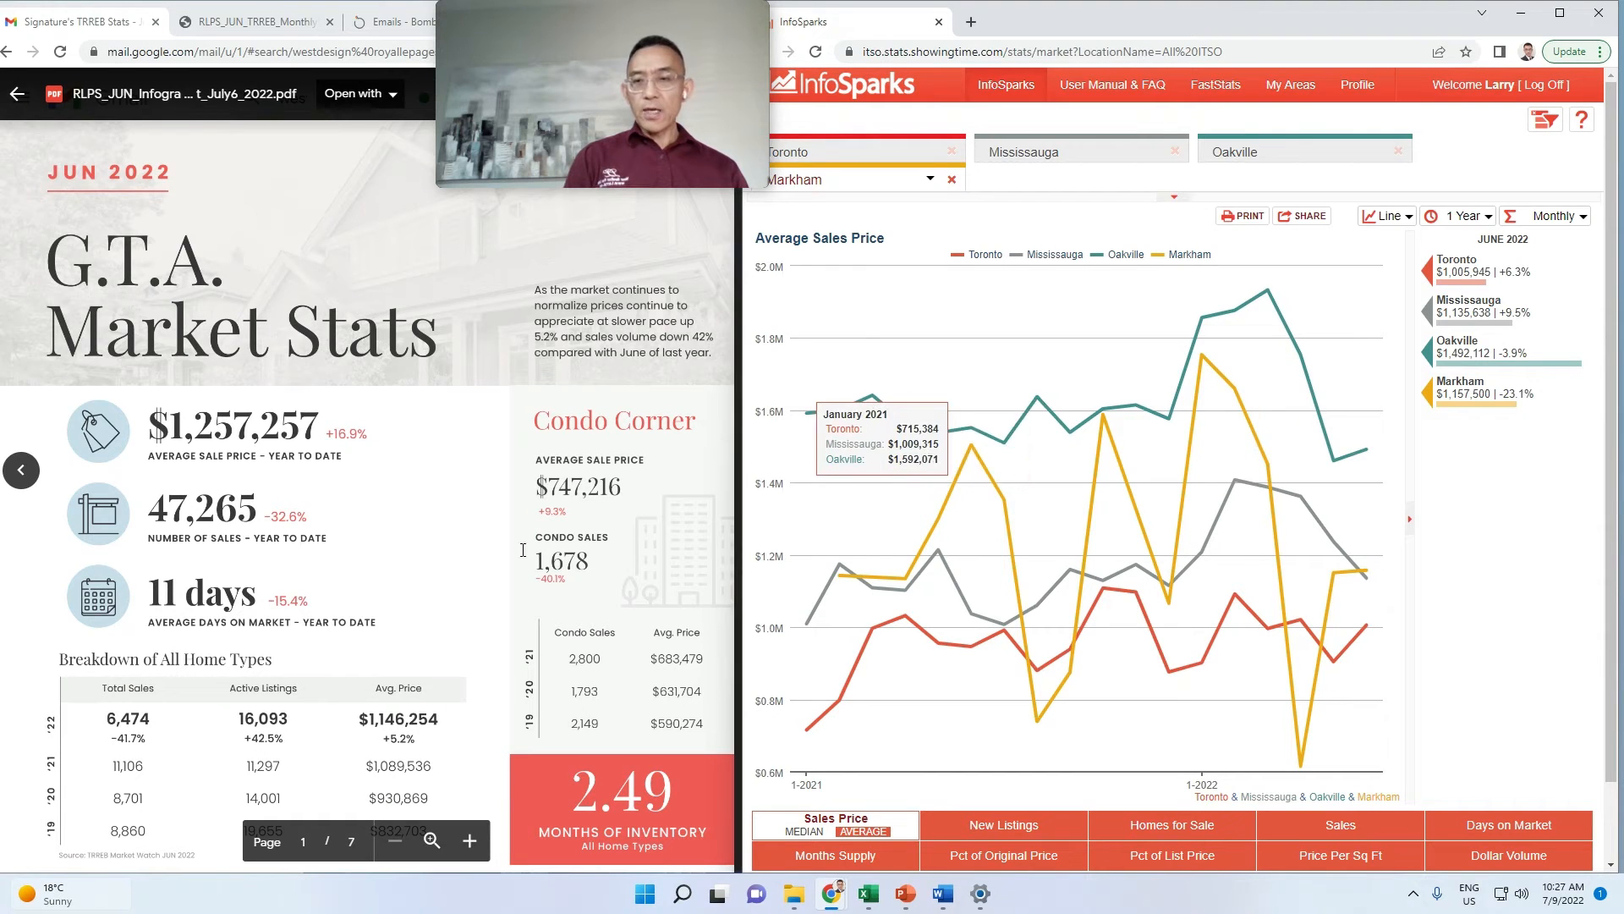
pyautogui.moveTo(398, 463)
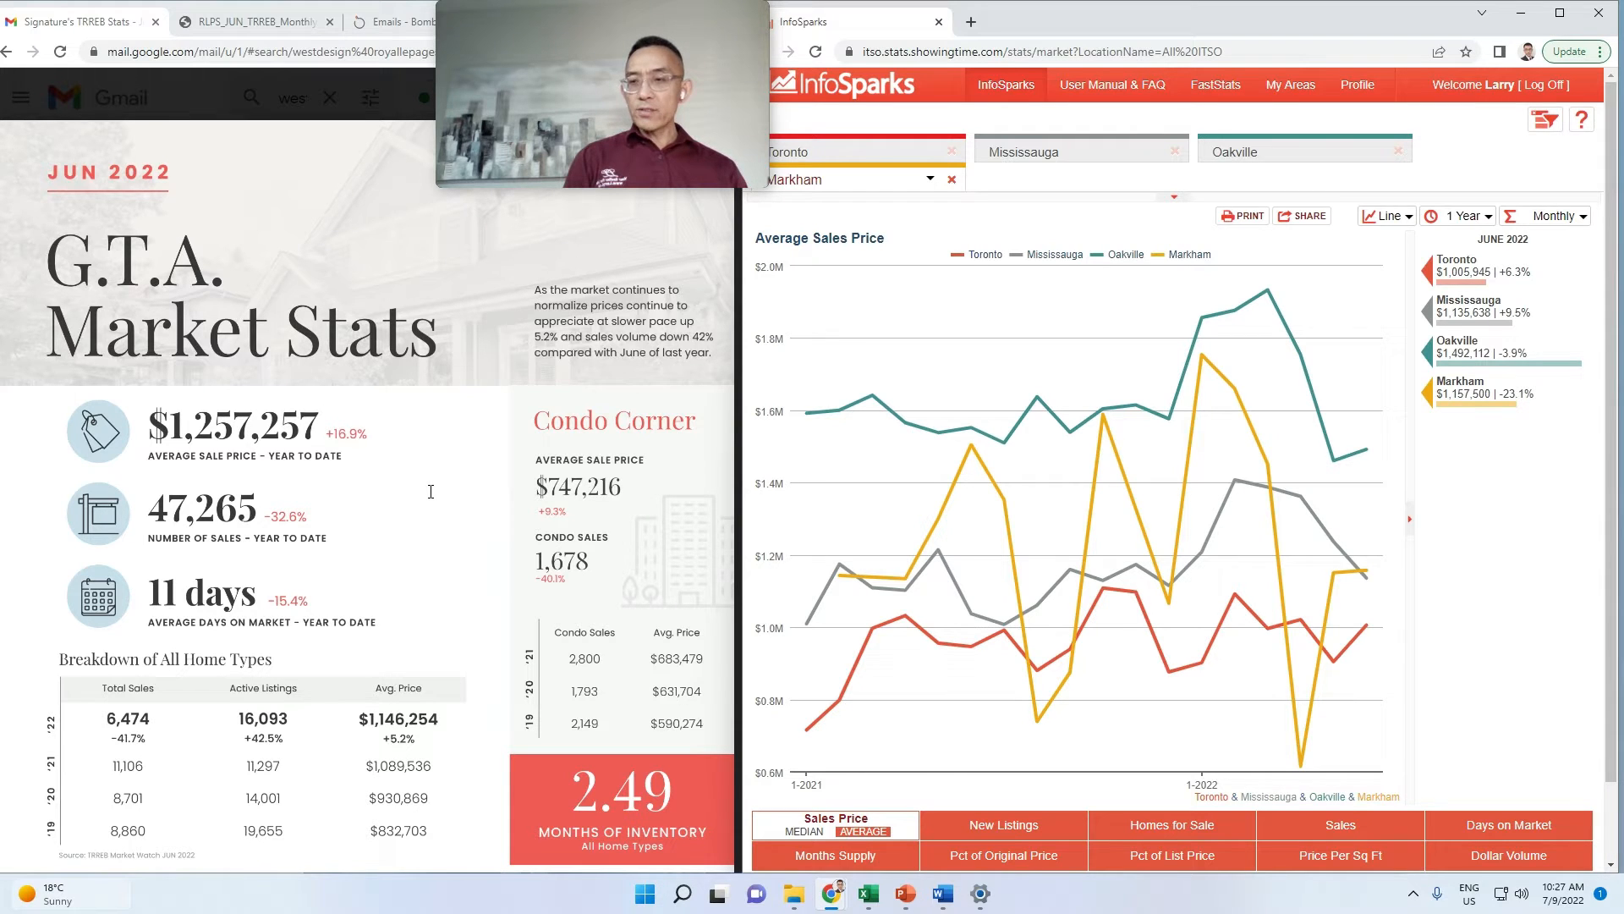
pyautogui.moveTo(437, 501)
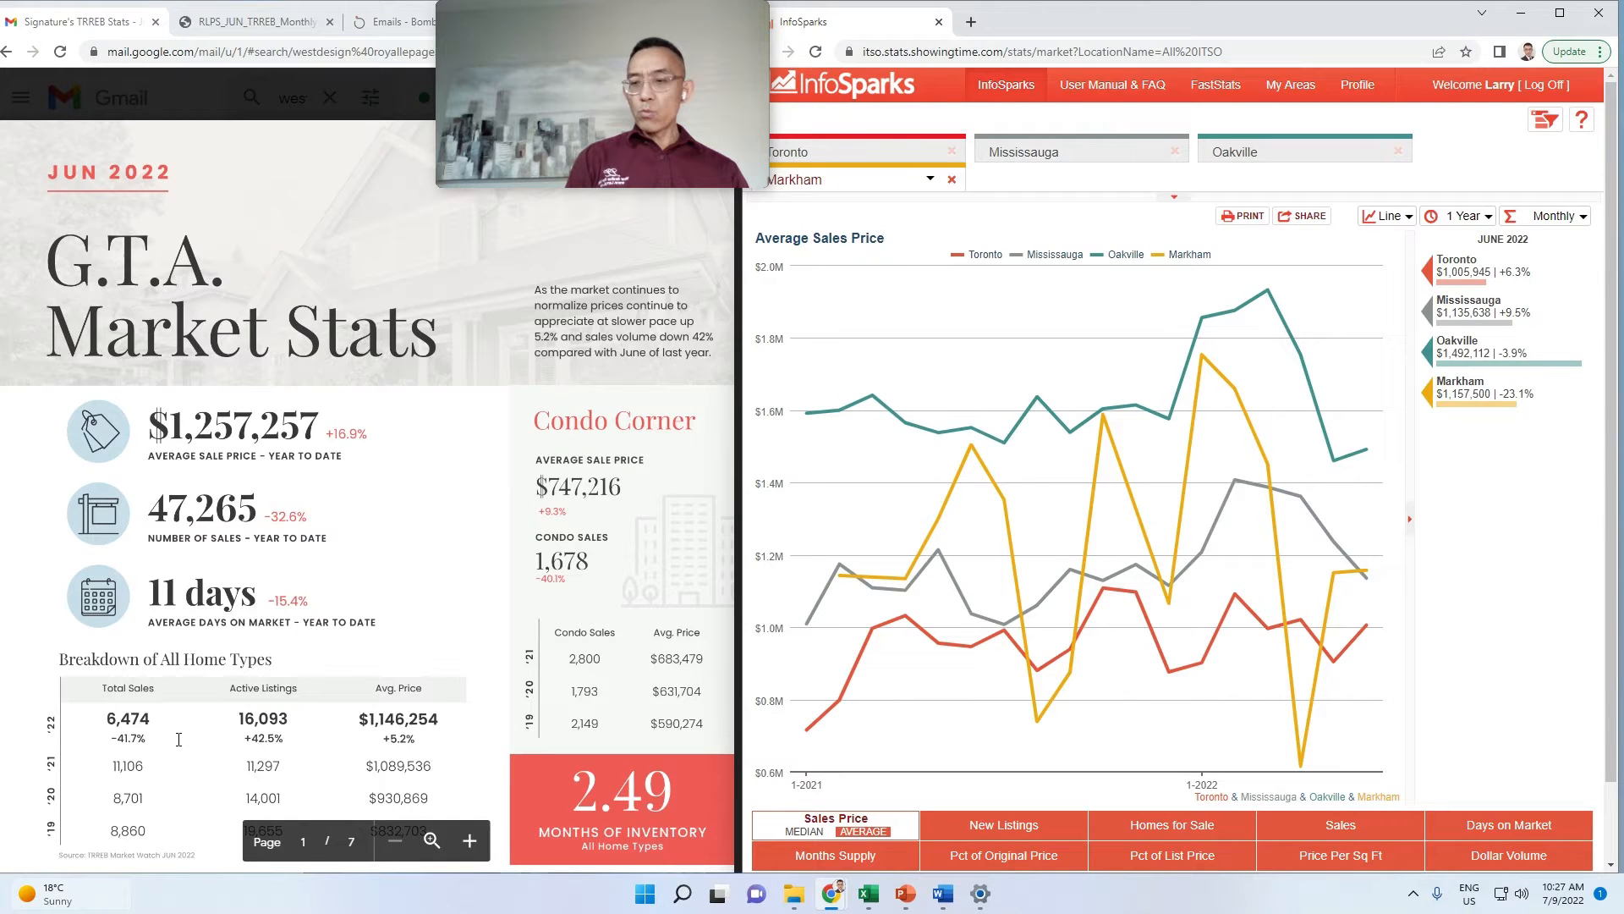
# Step: Scroll the June 2022 report PDF down to page 2, Toronto Market Stats
pyautogui.scroll(-3)
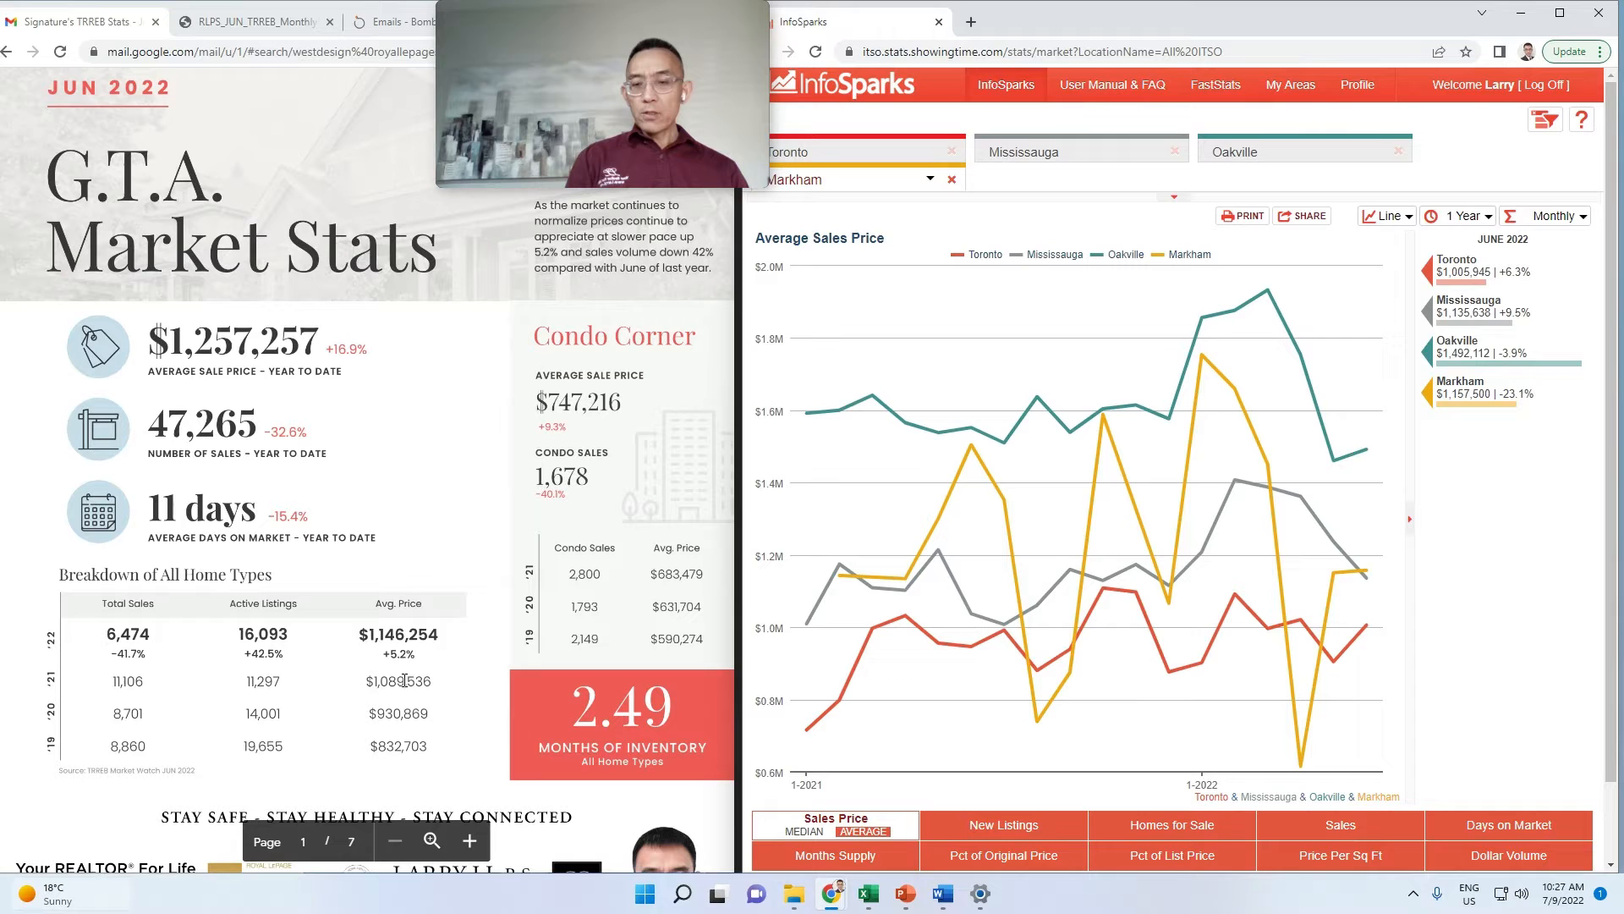
pyautogui.scroll(-3)
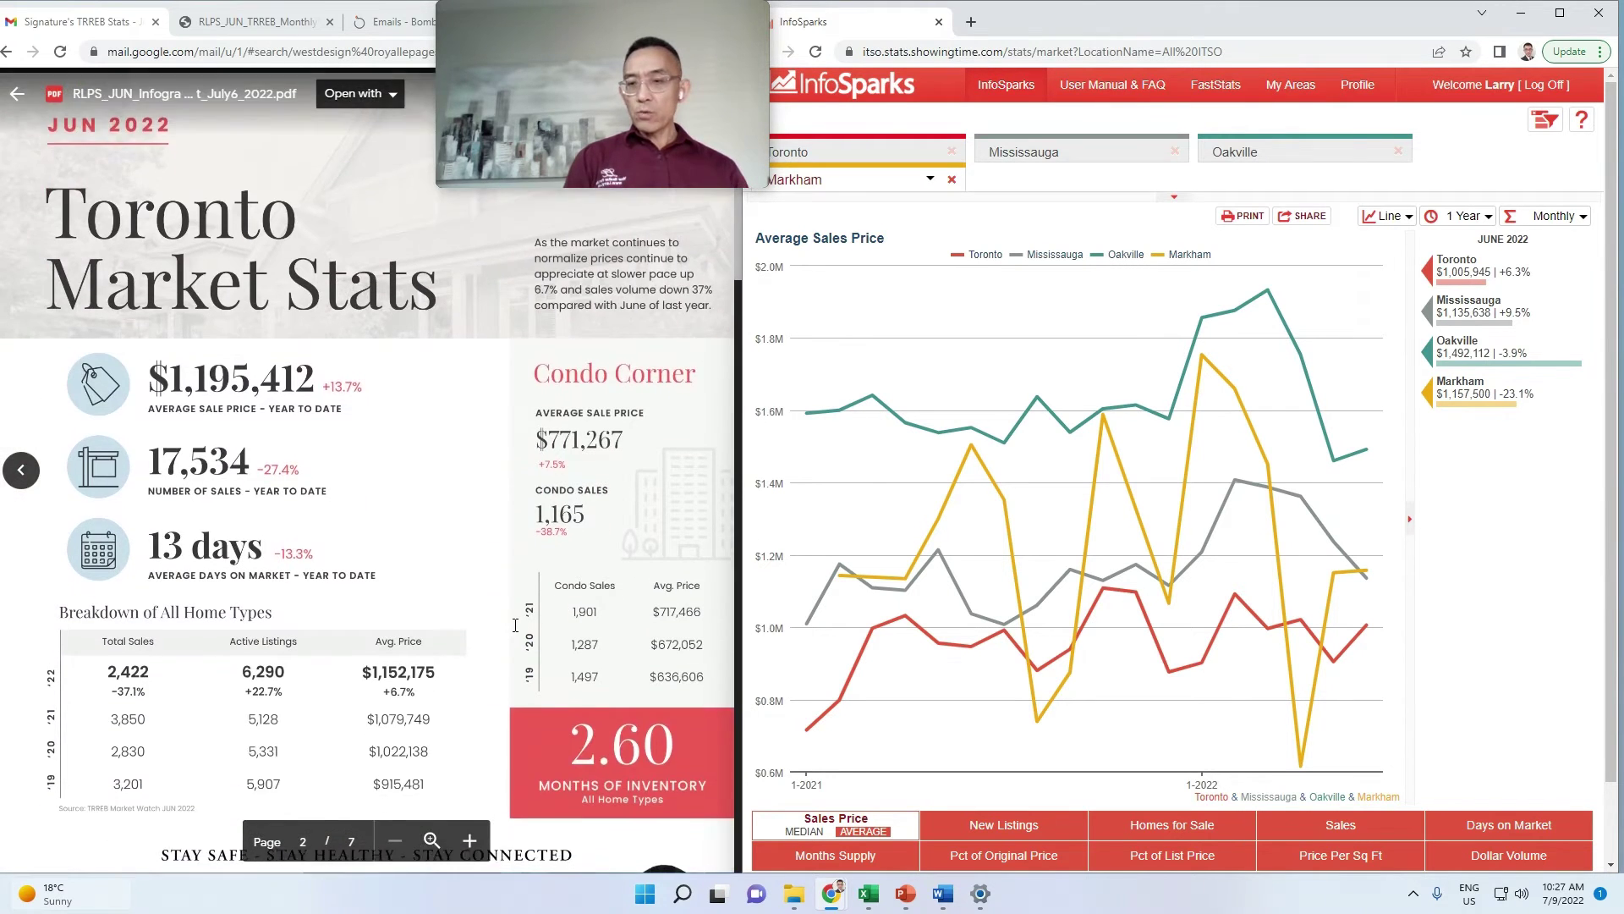
pyautogui.scroll(-3)
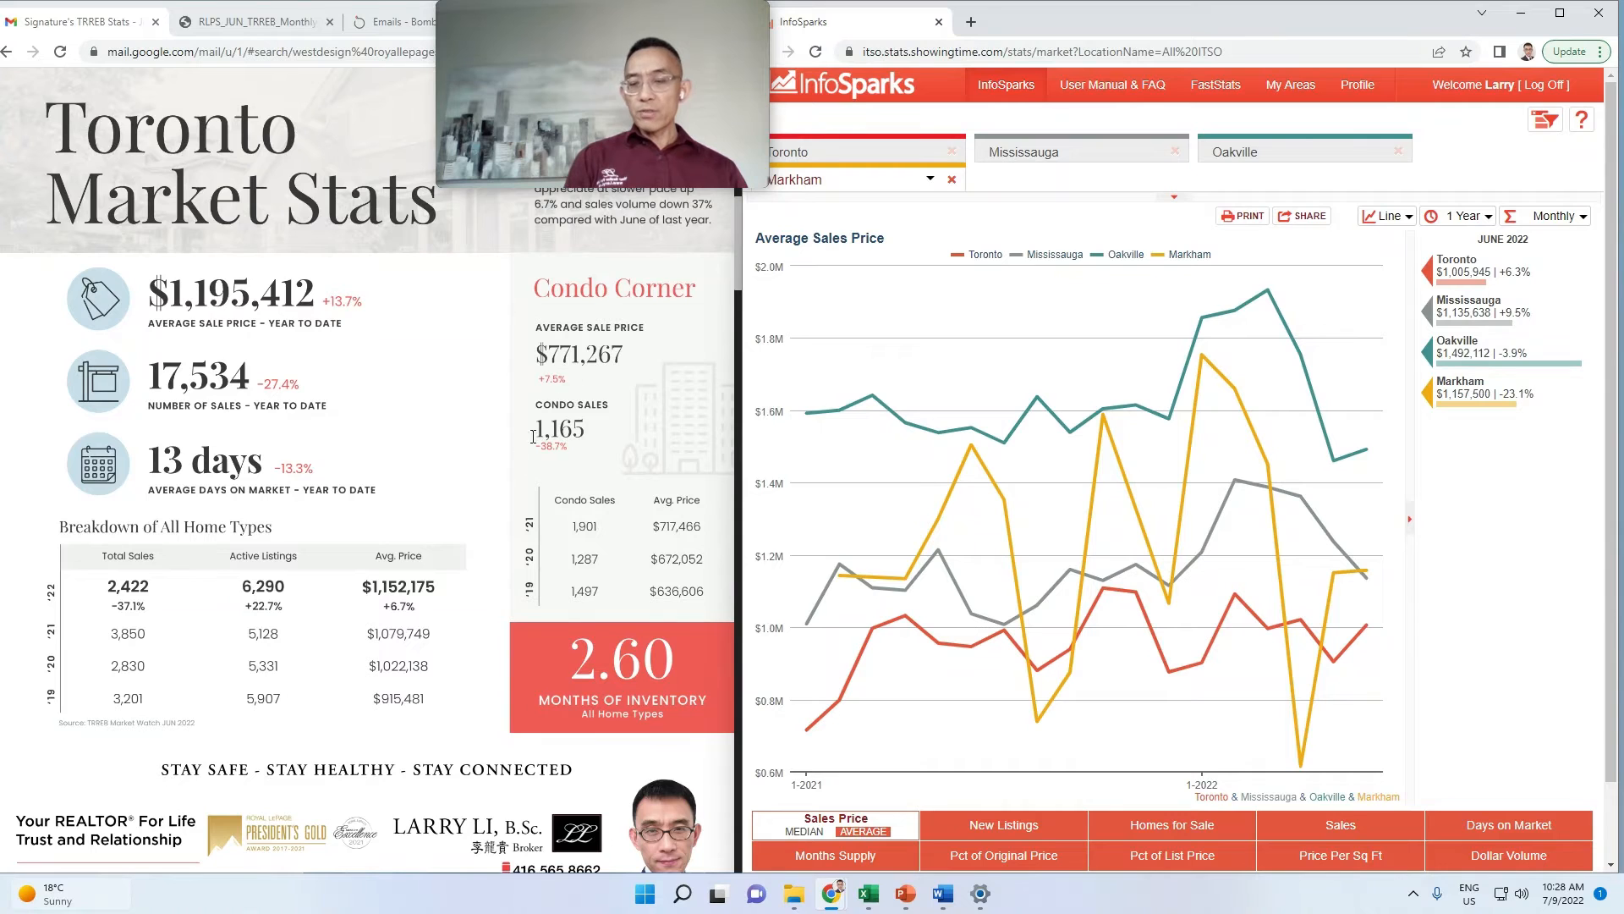
# Step: Scroll past page 3 (Mississauga) to page 4, Brampton Market Stats
pyautogui.scroll(-3)
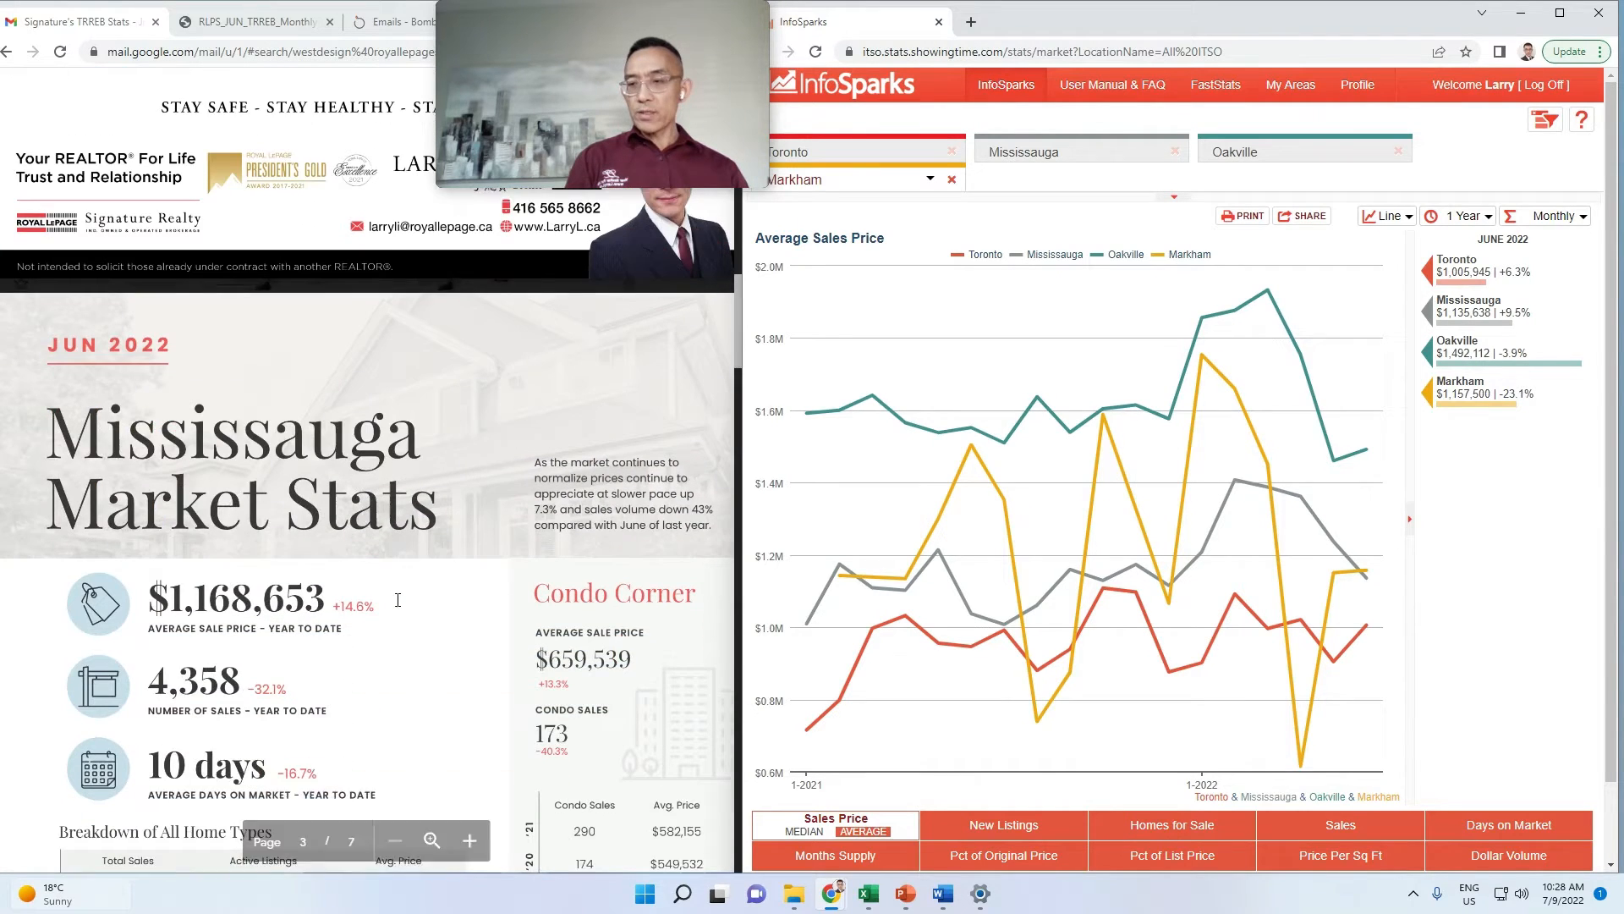
pyautogui.scroll(-3)
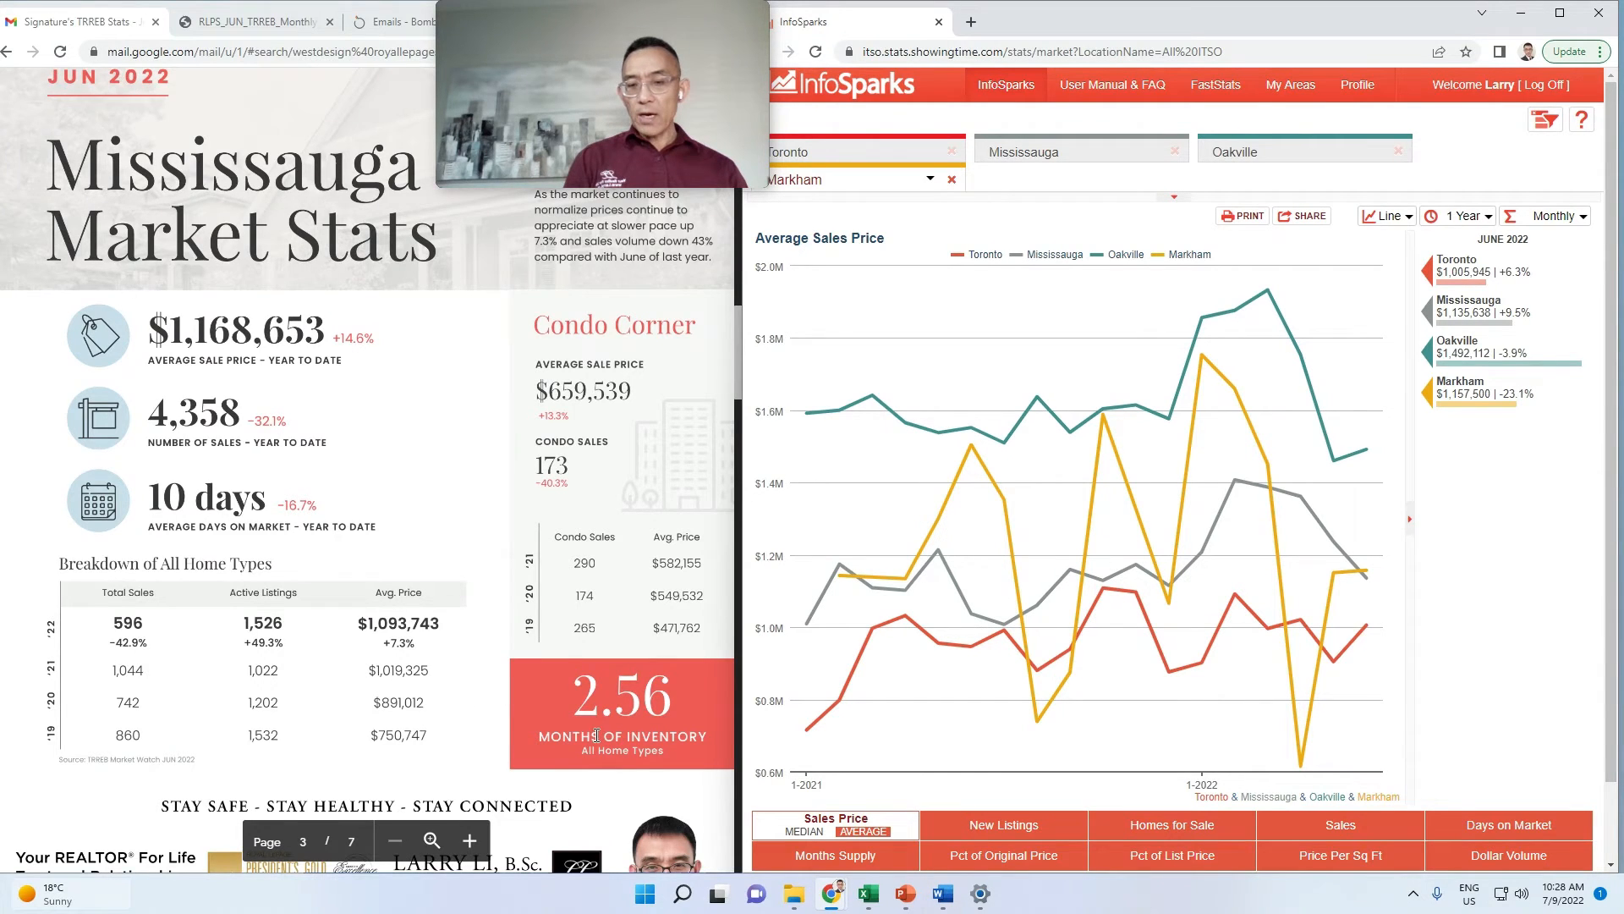
pyautogui.click(470, 840)
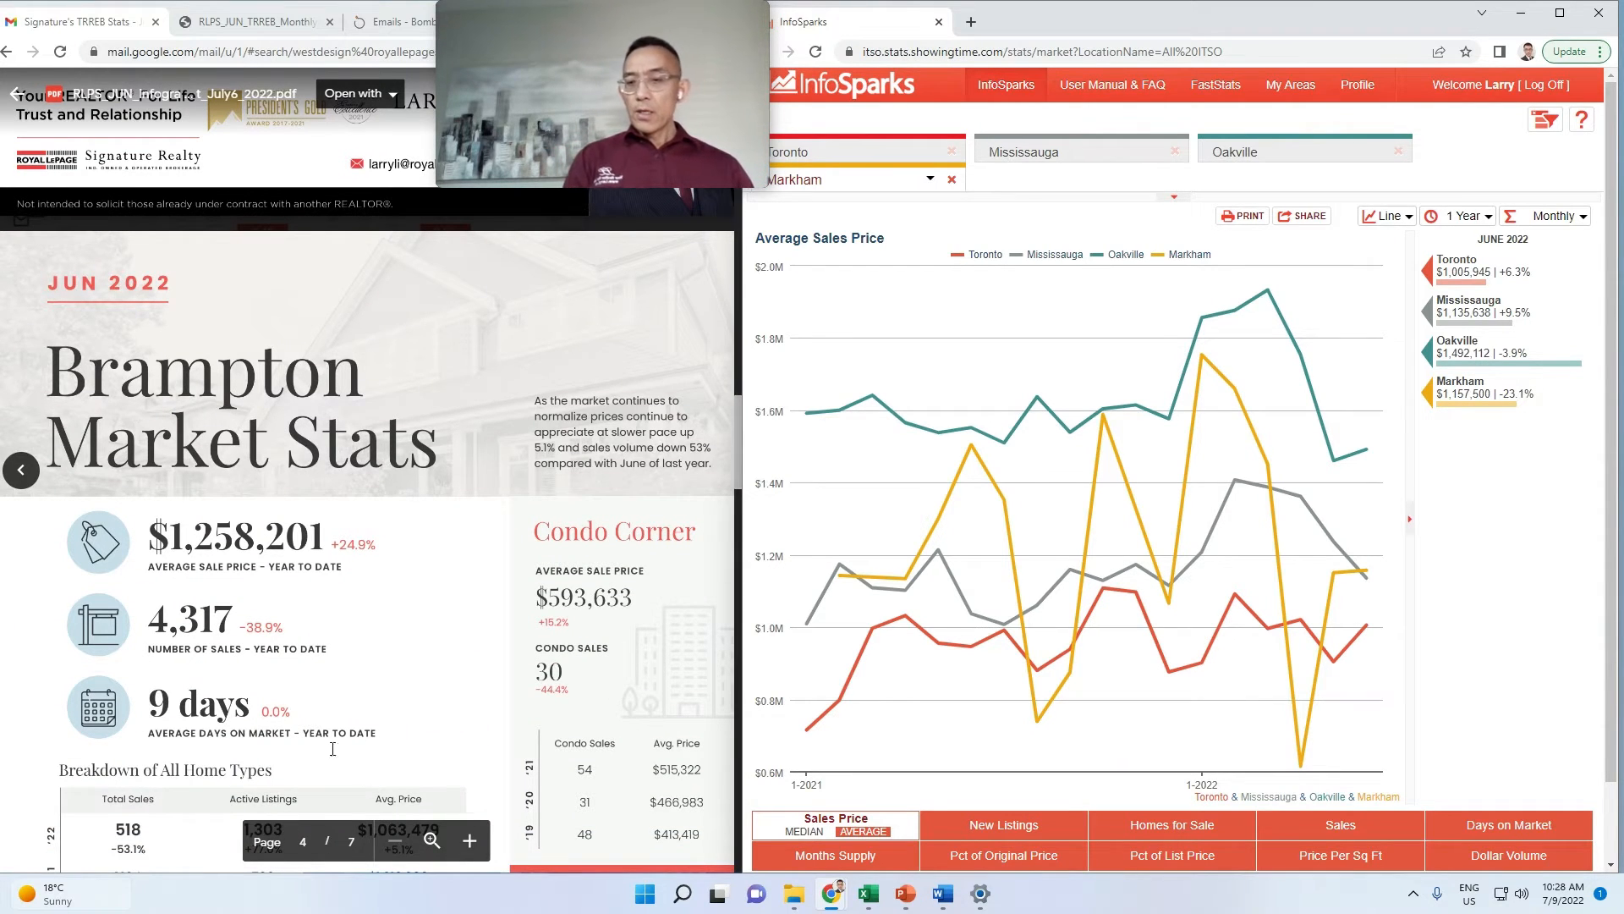
# Step: Scroll the report PDF down to page 5, Oakville Market Stats
pyautogui.scroll(-3)
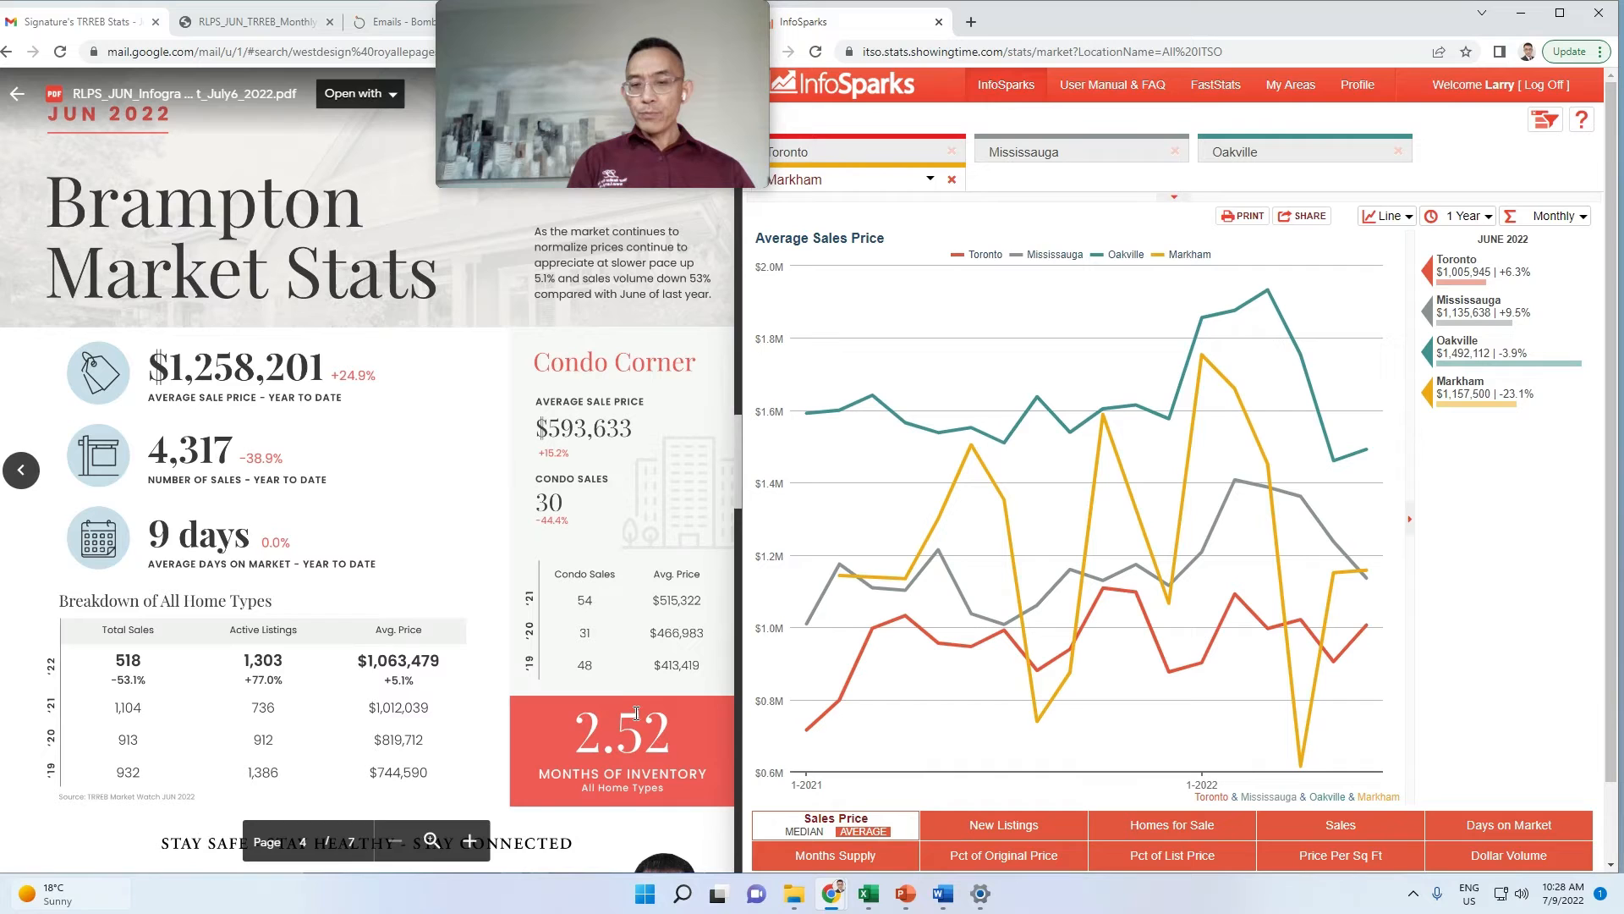
pyautogui.scroll(-3)
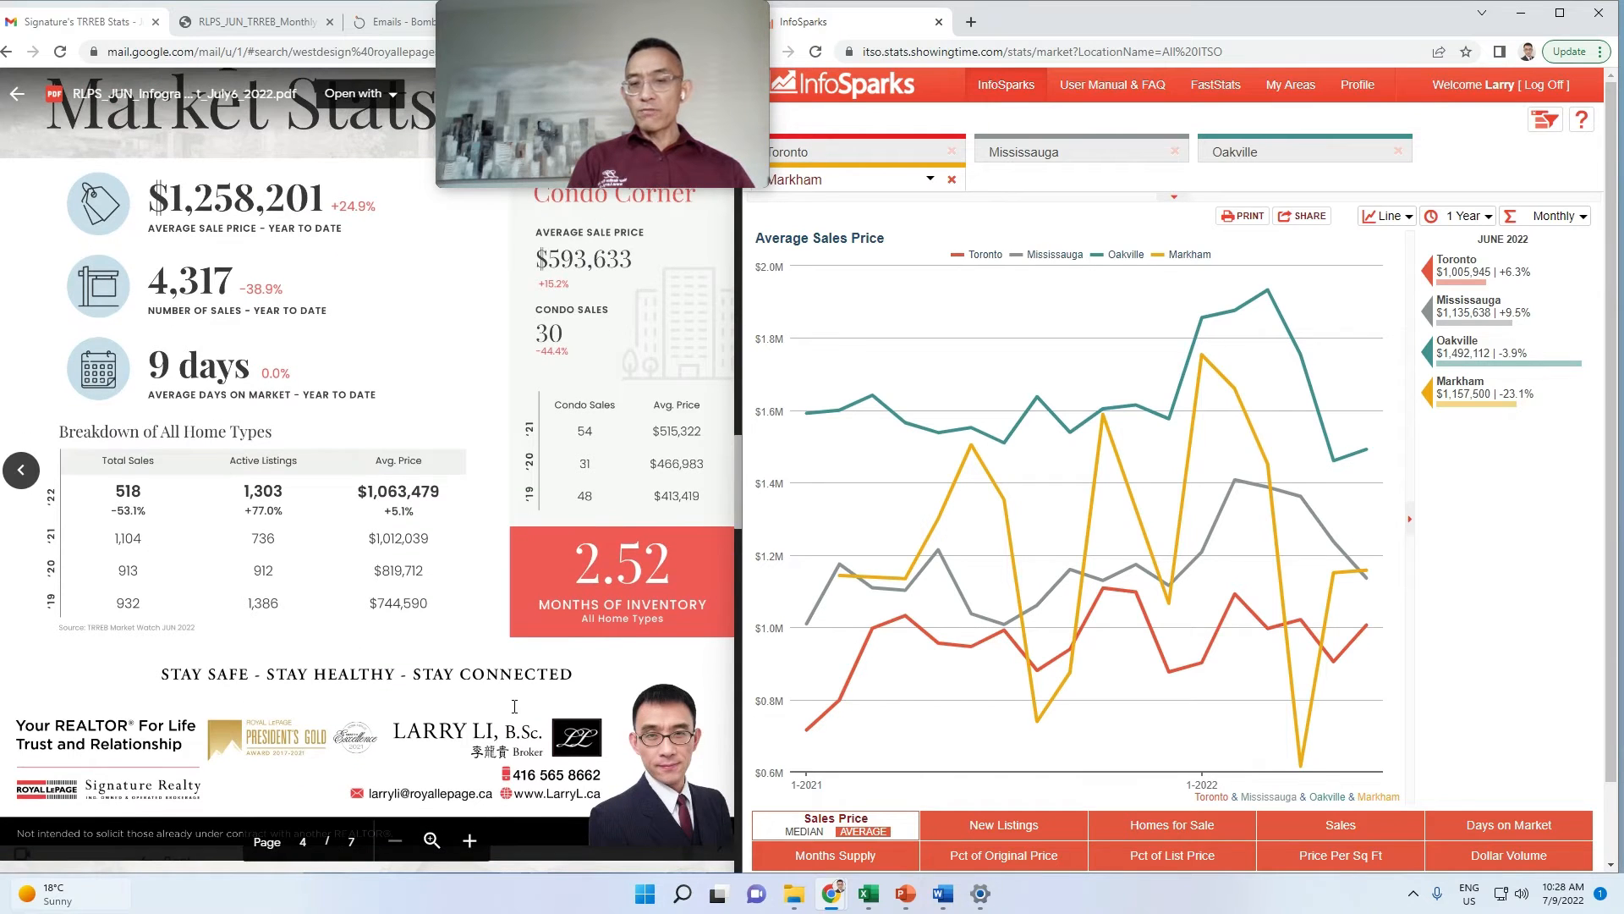
pyautogui.scroll(-3)
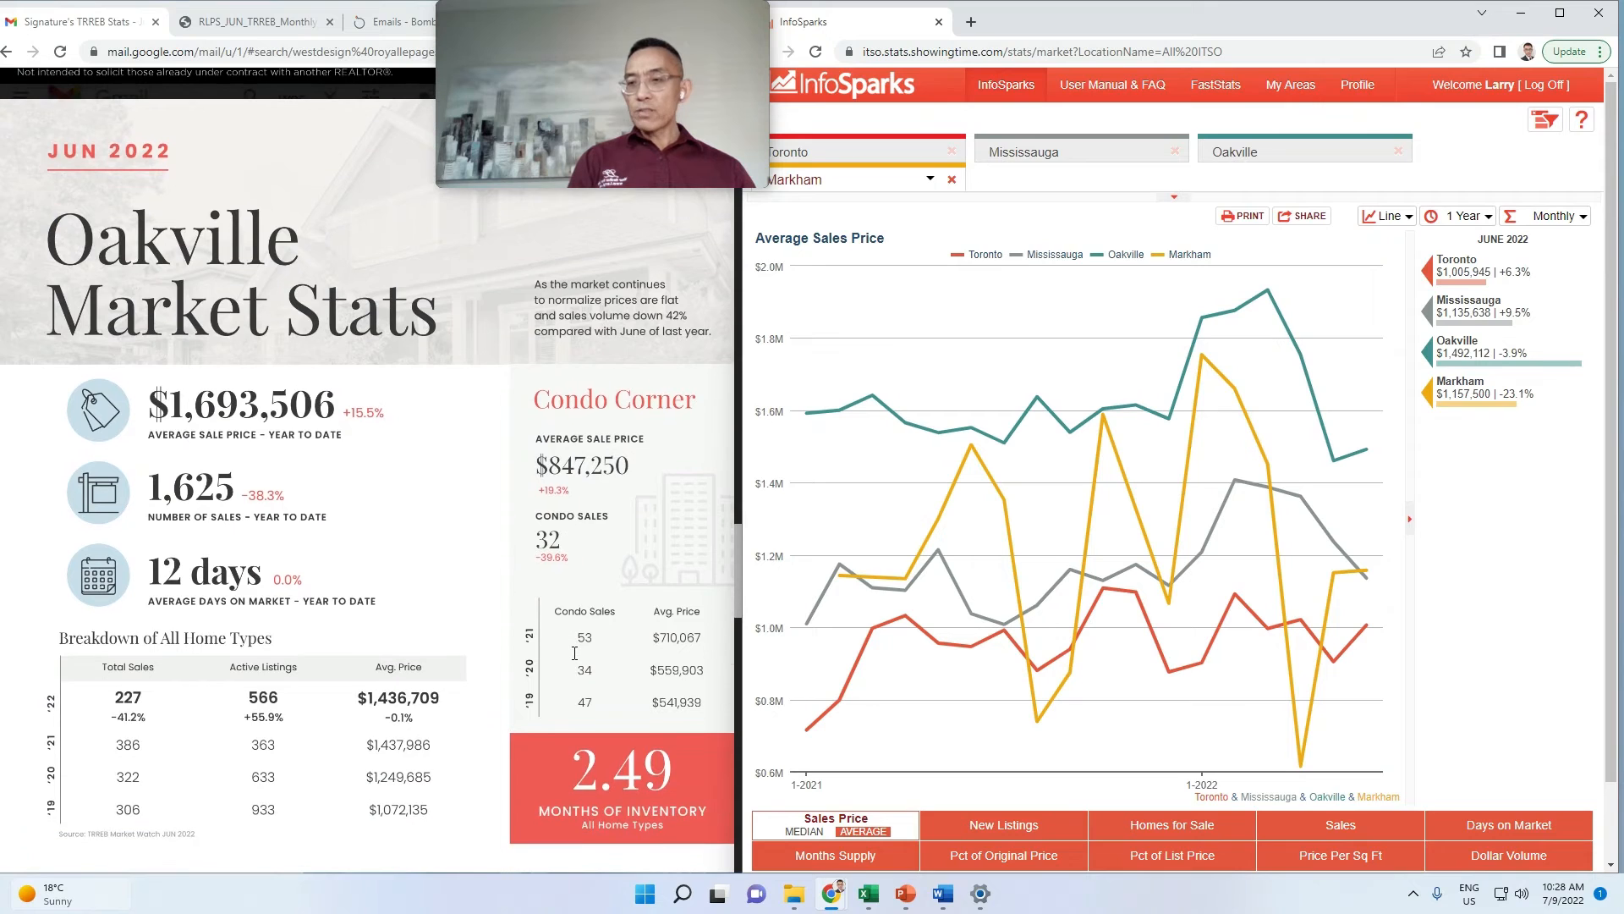
pyautogui.moveTo(449, 682)
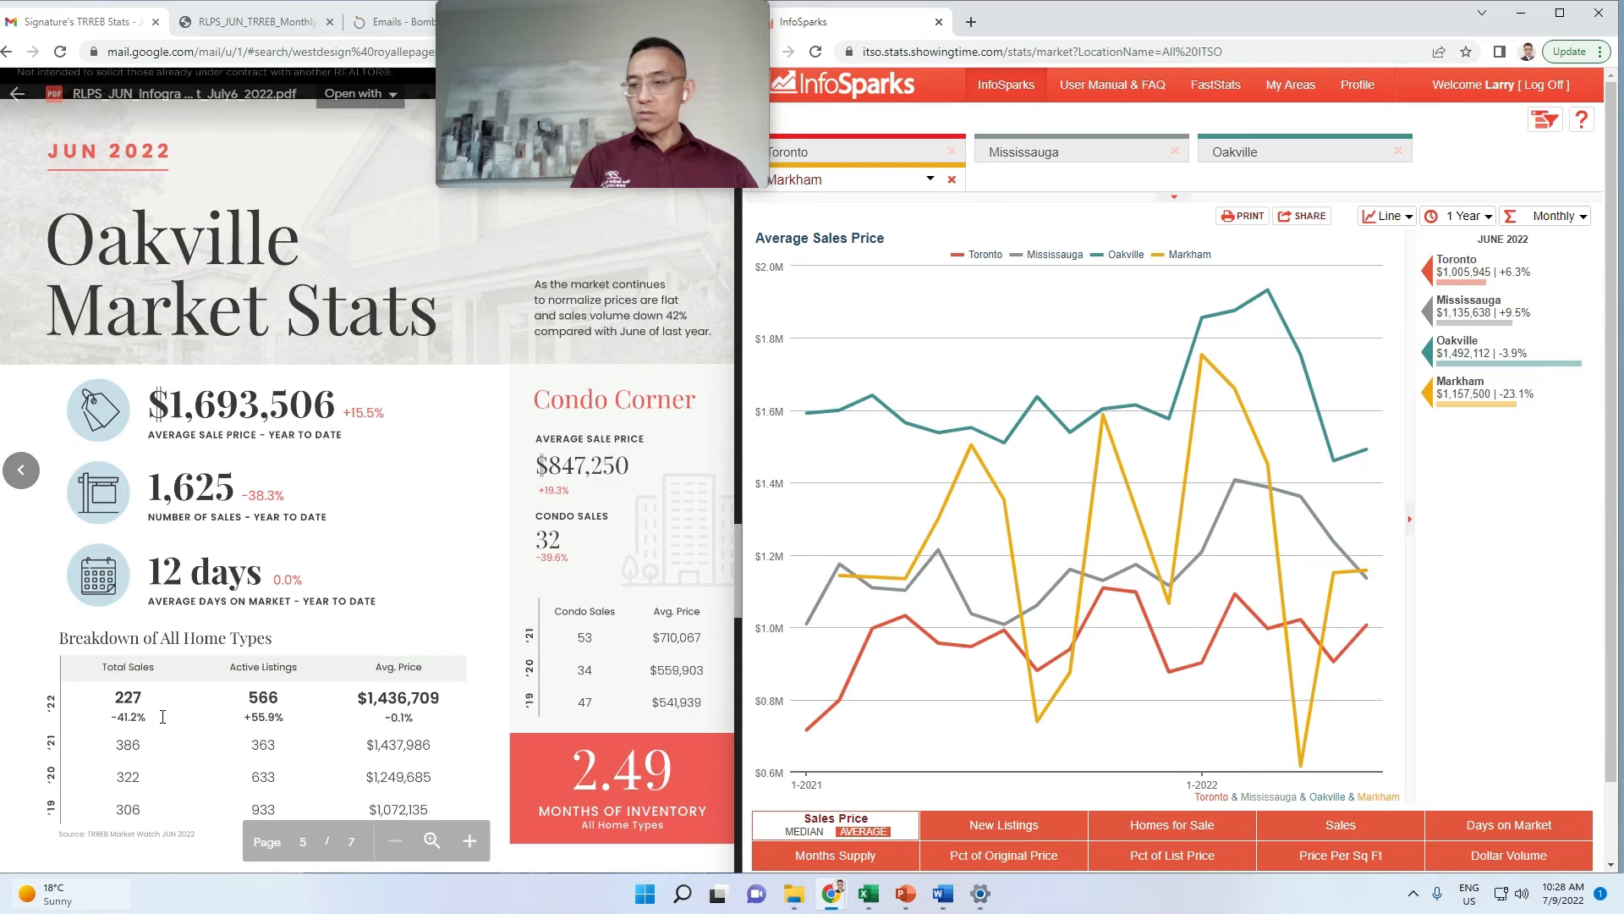
# Step: Scroll through page 6, York Region Market Stats, to its agent contact footer
pyautogui.scroll(-3)
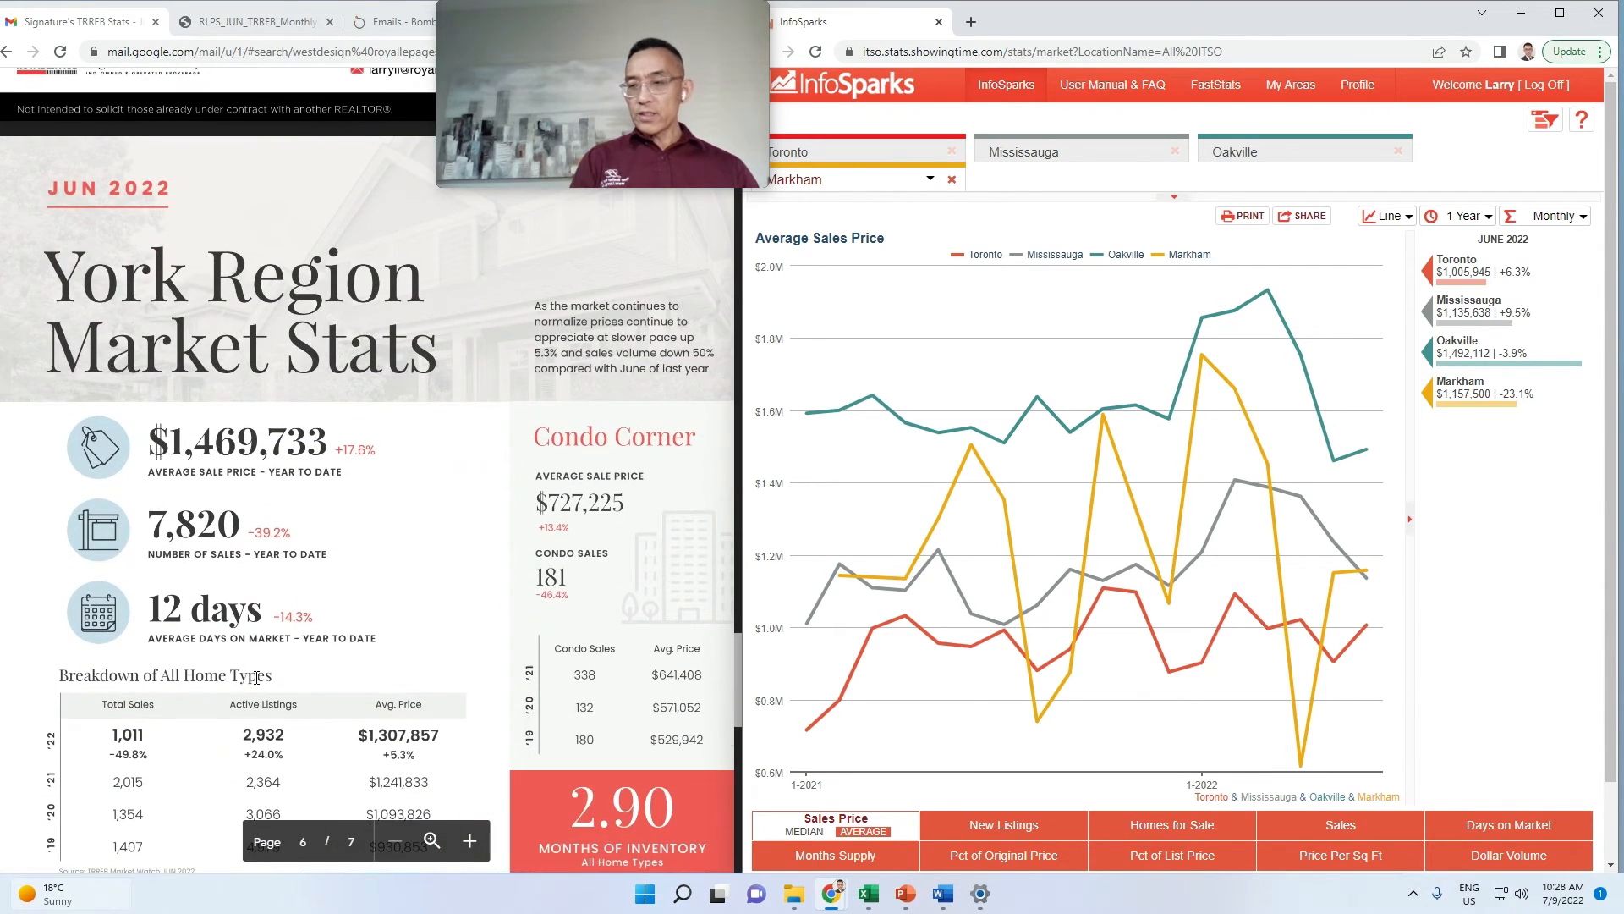
pyautogui.scroll(-3)
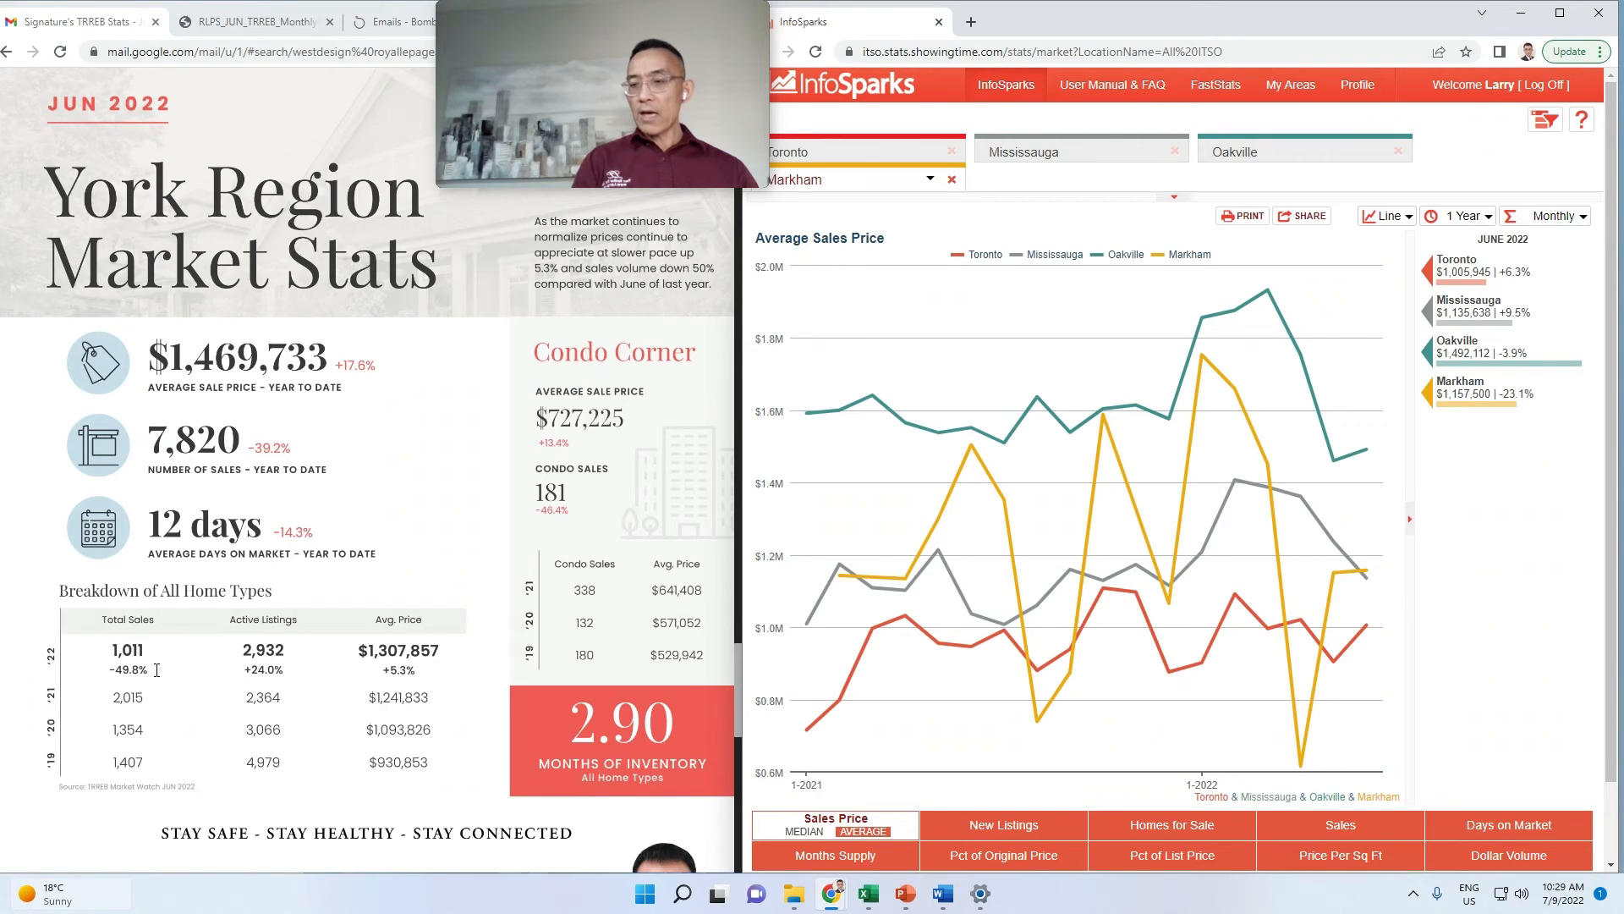
pyautogui.moveTo(192, 662)
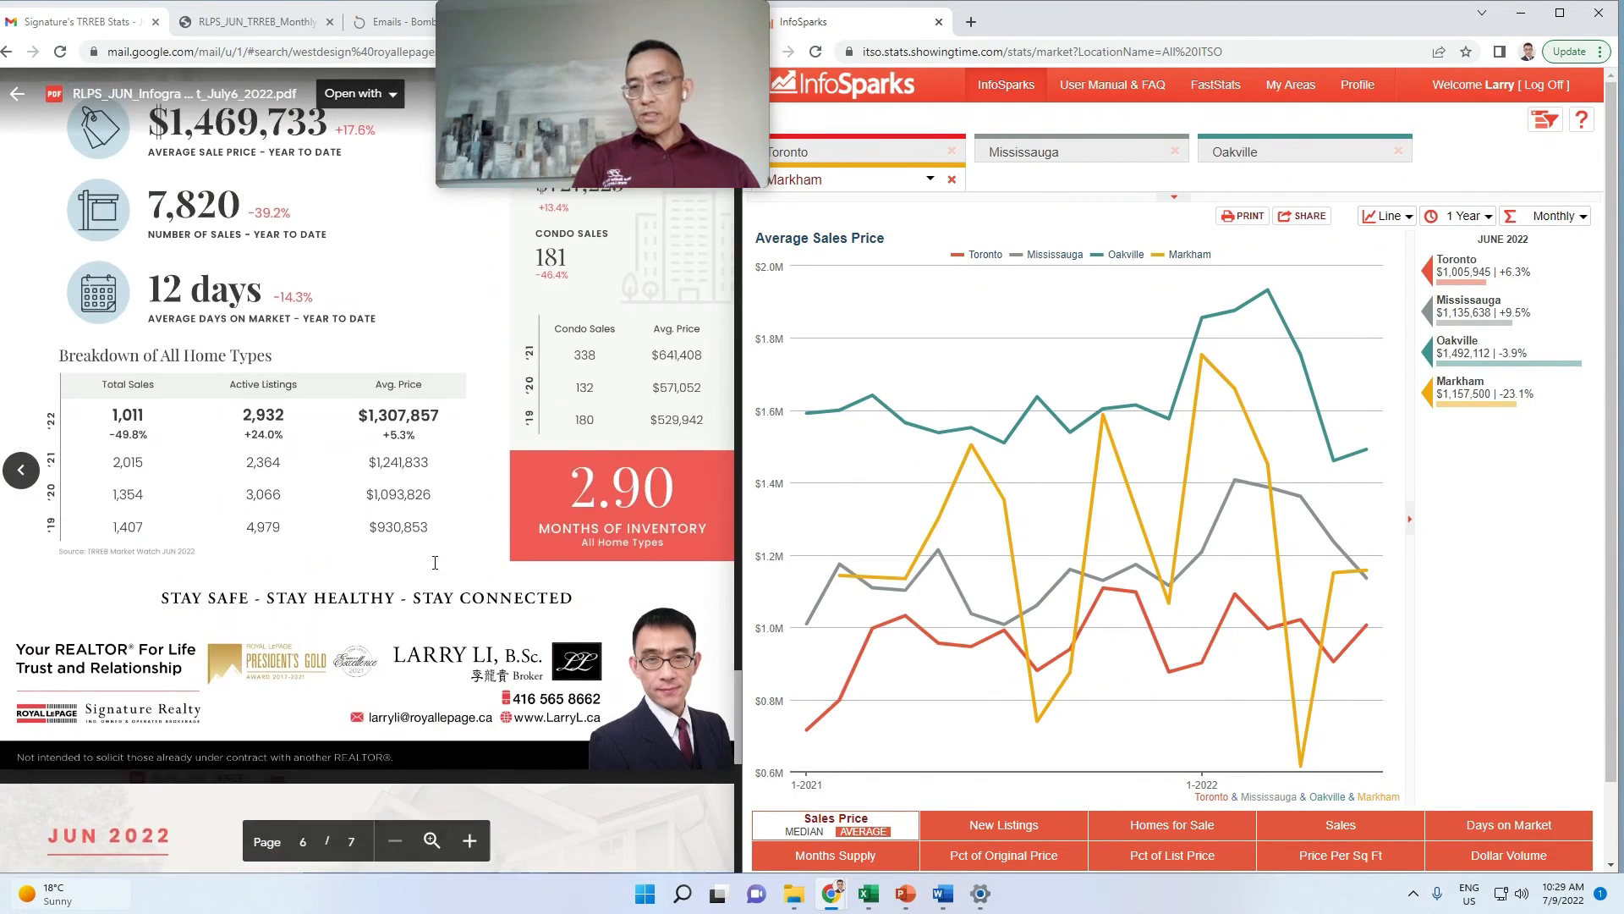
# Step: Scroll the PDF preview to page 1, G.T.A. Market Stats summary
pyautogui.scroll(-3)
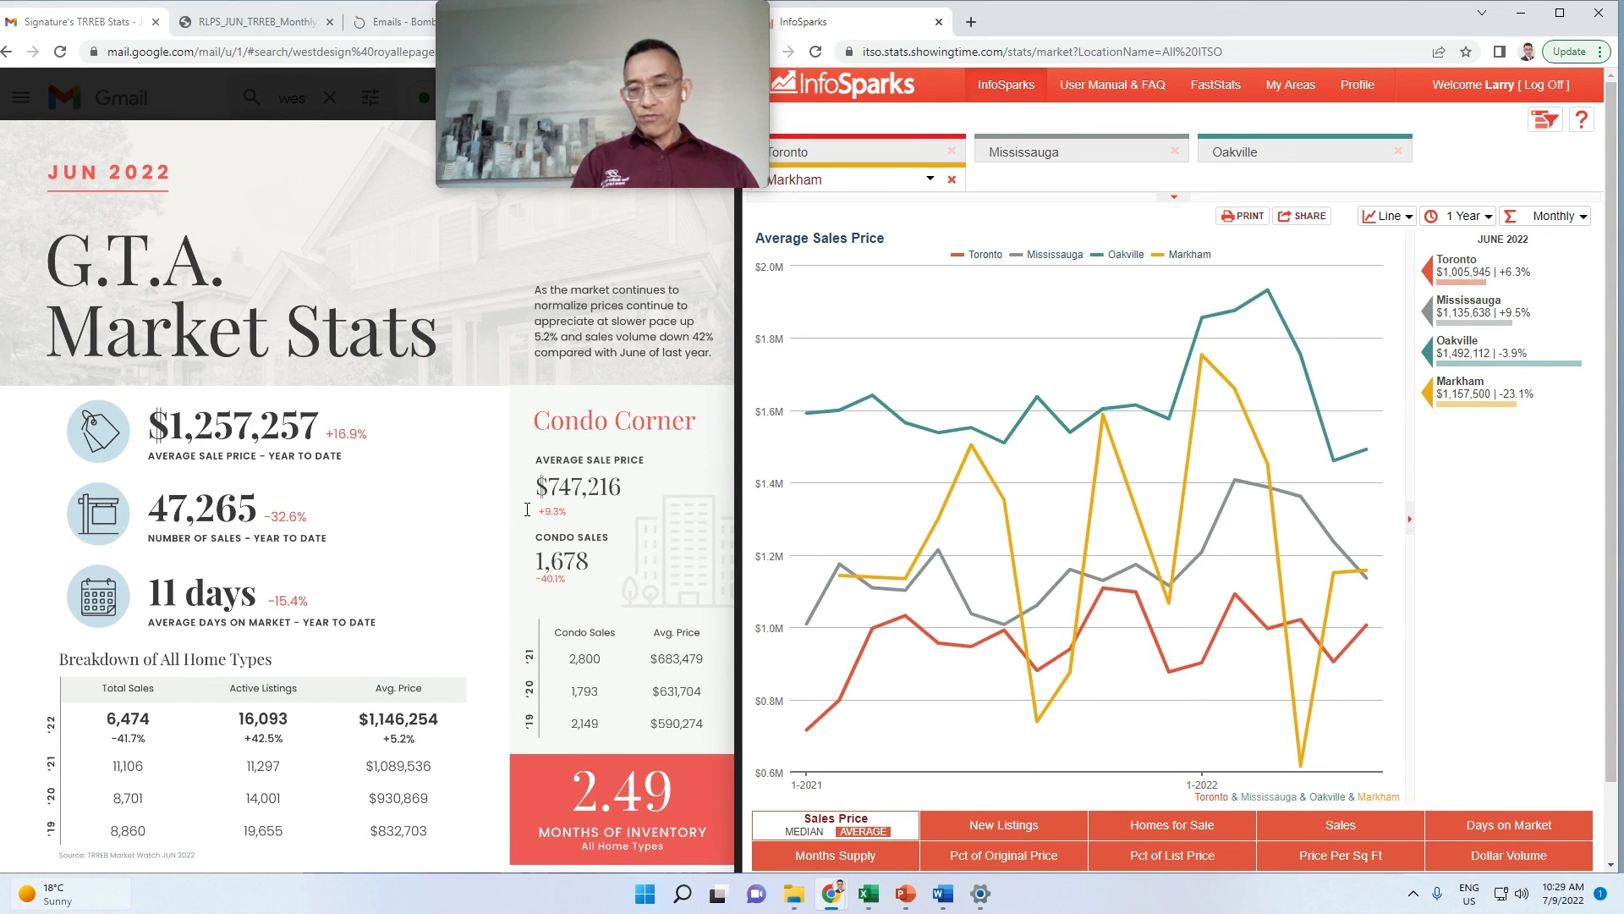
pyautogui.moveTo(498, 520)
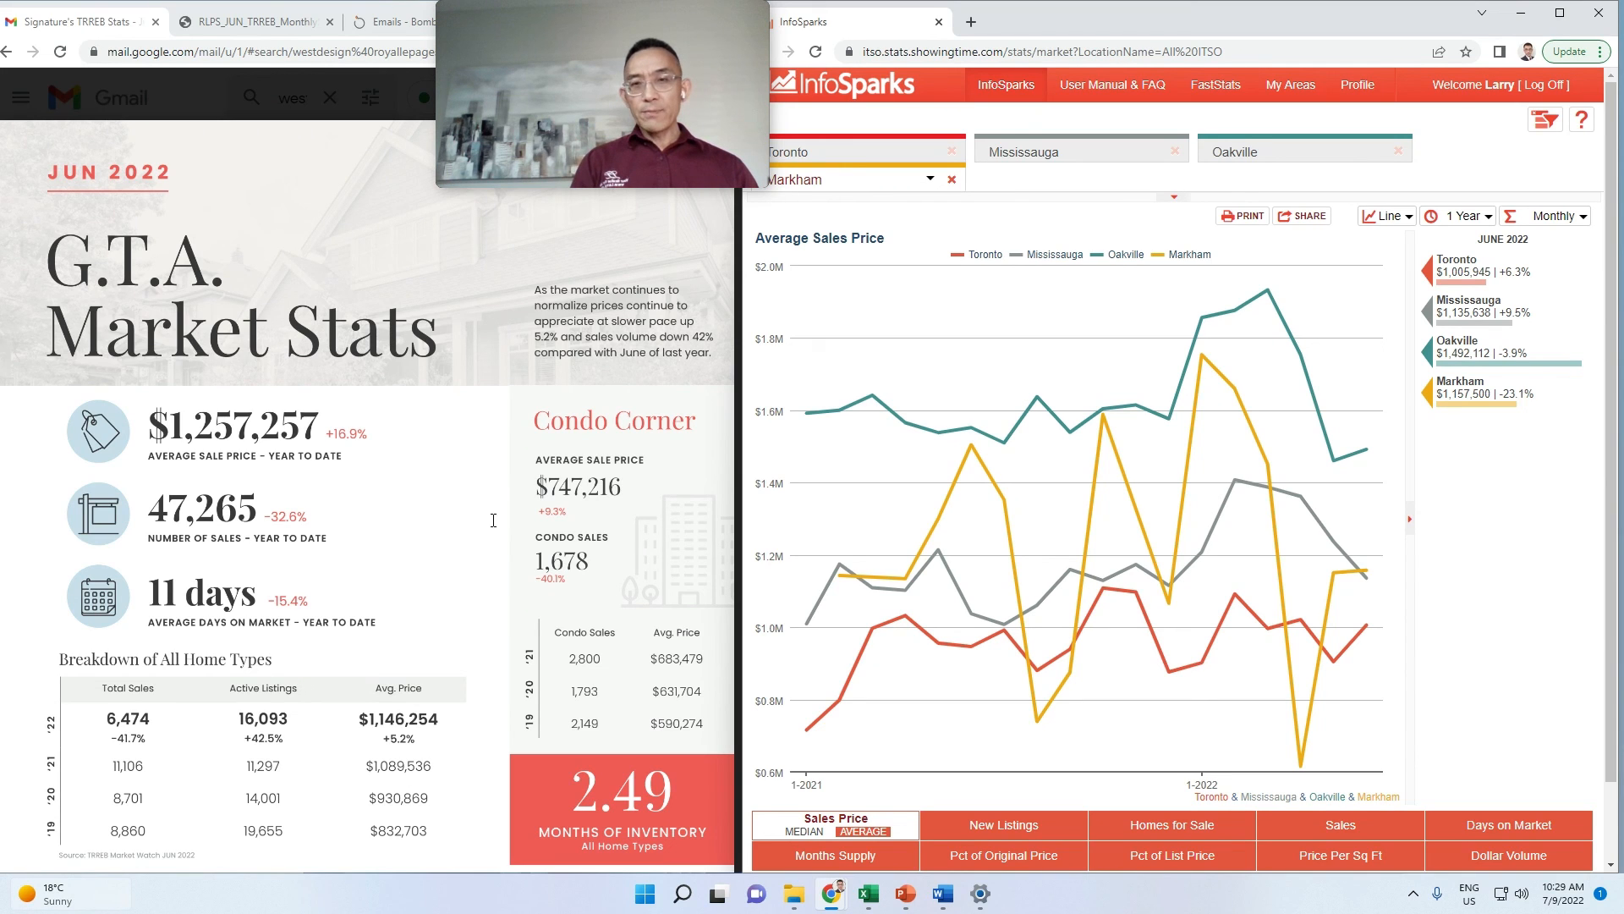
pyautogui.scroll(-3)
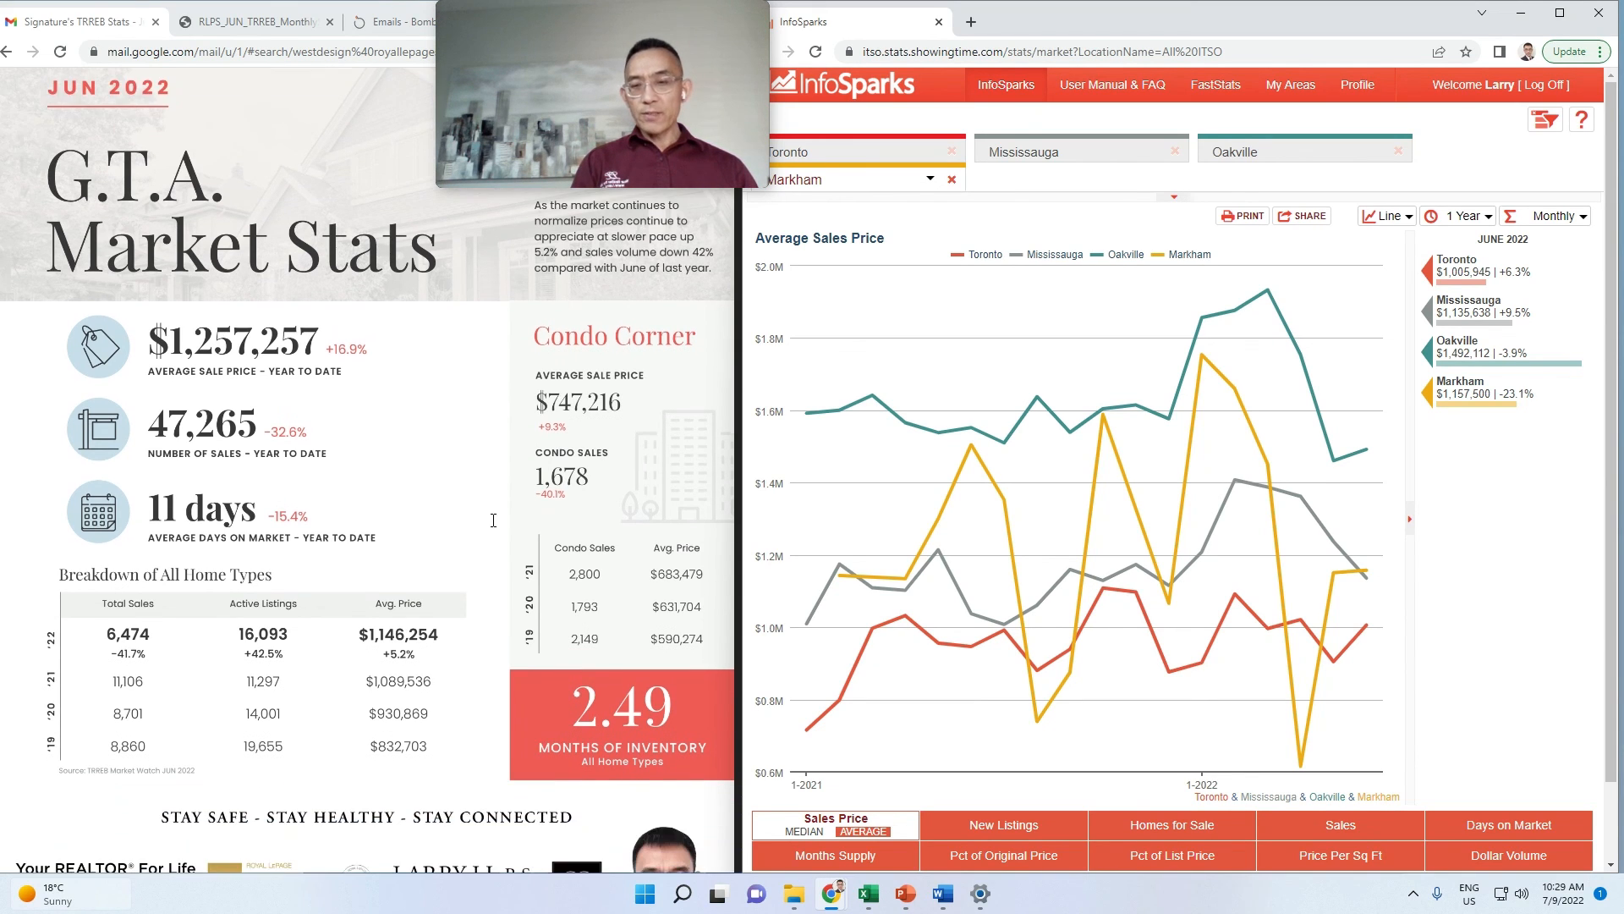